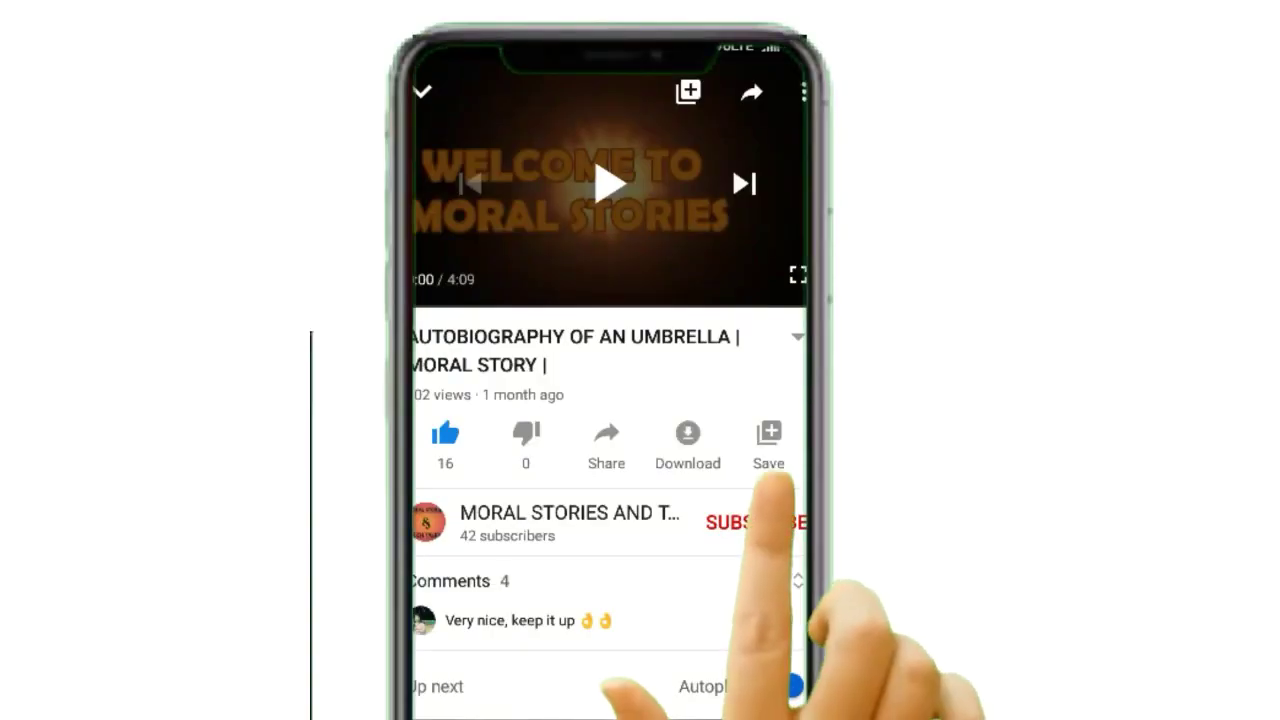
# Set up the portrait PixelLab canvas with a solid green background colour
pyautogui.click(745, 523)
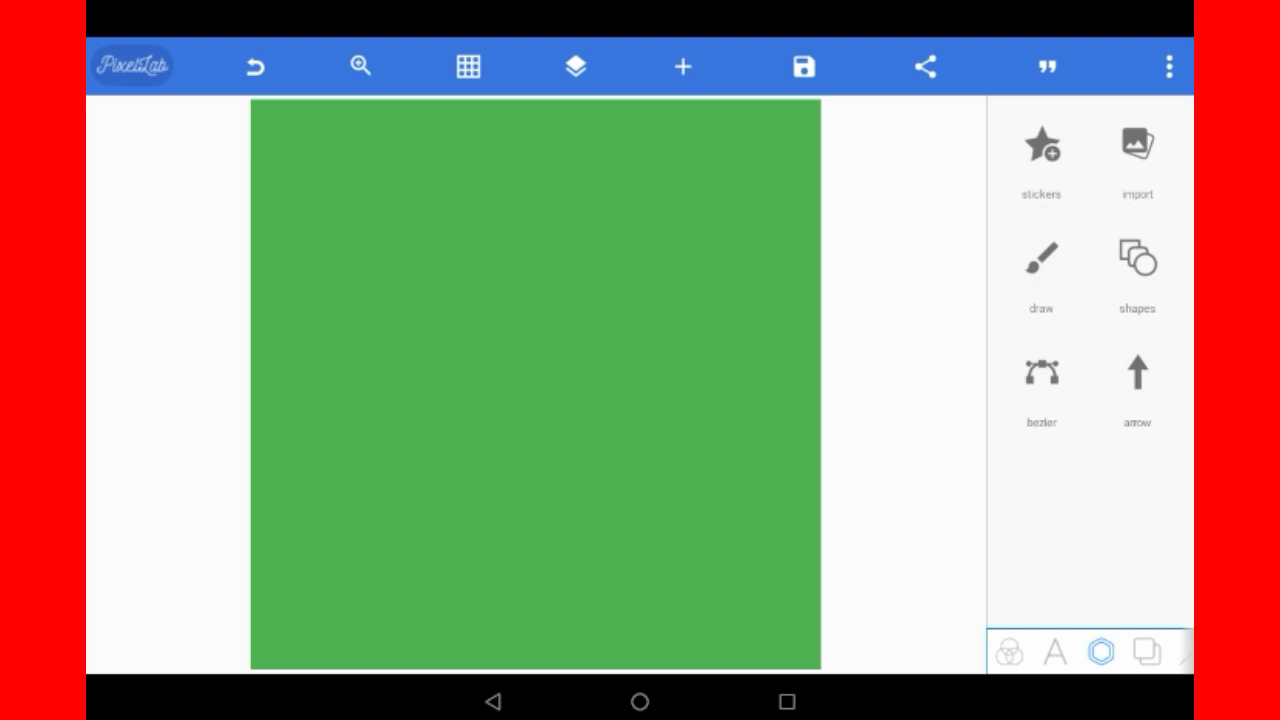
# Add a white rectangle, stretch it into a wide bottom bar, and round its corners
pyautogui.click(1136, 270)
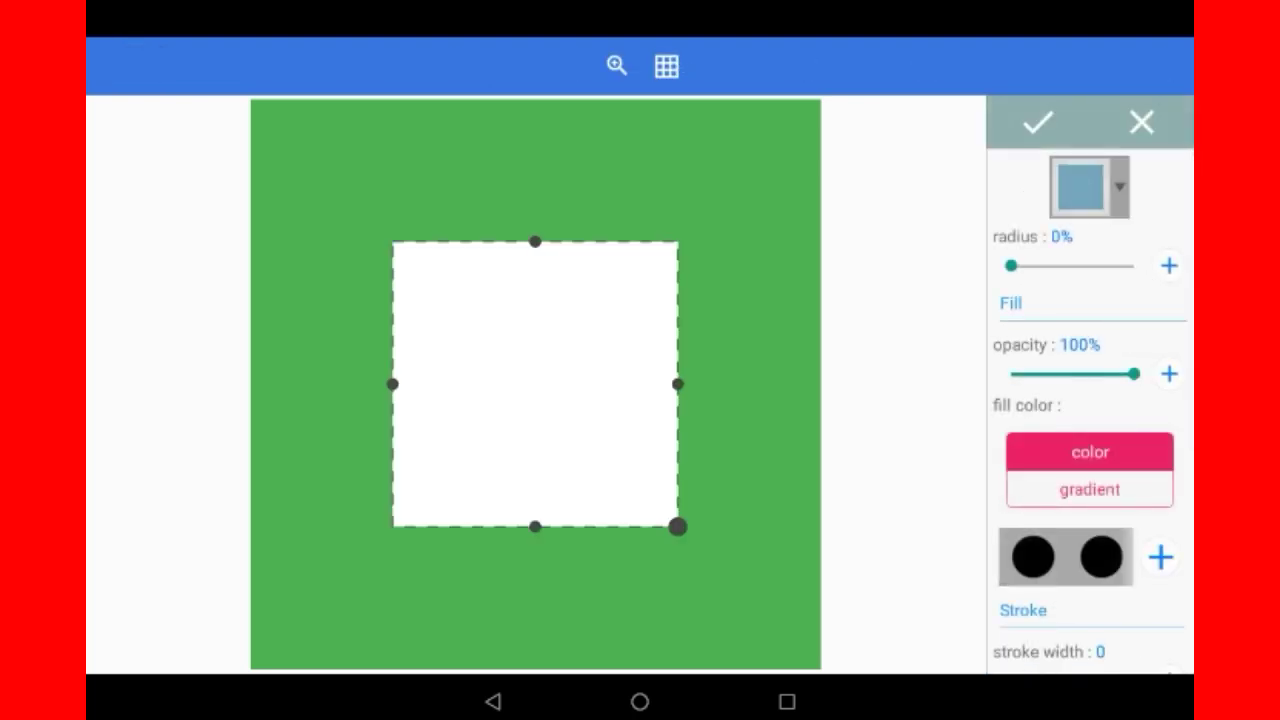
pyautogui.moveTo(677, 384); pyautogui.dragTo(820, 384)
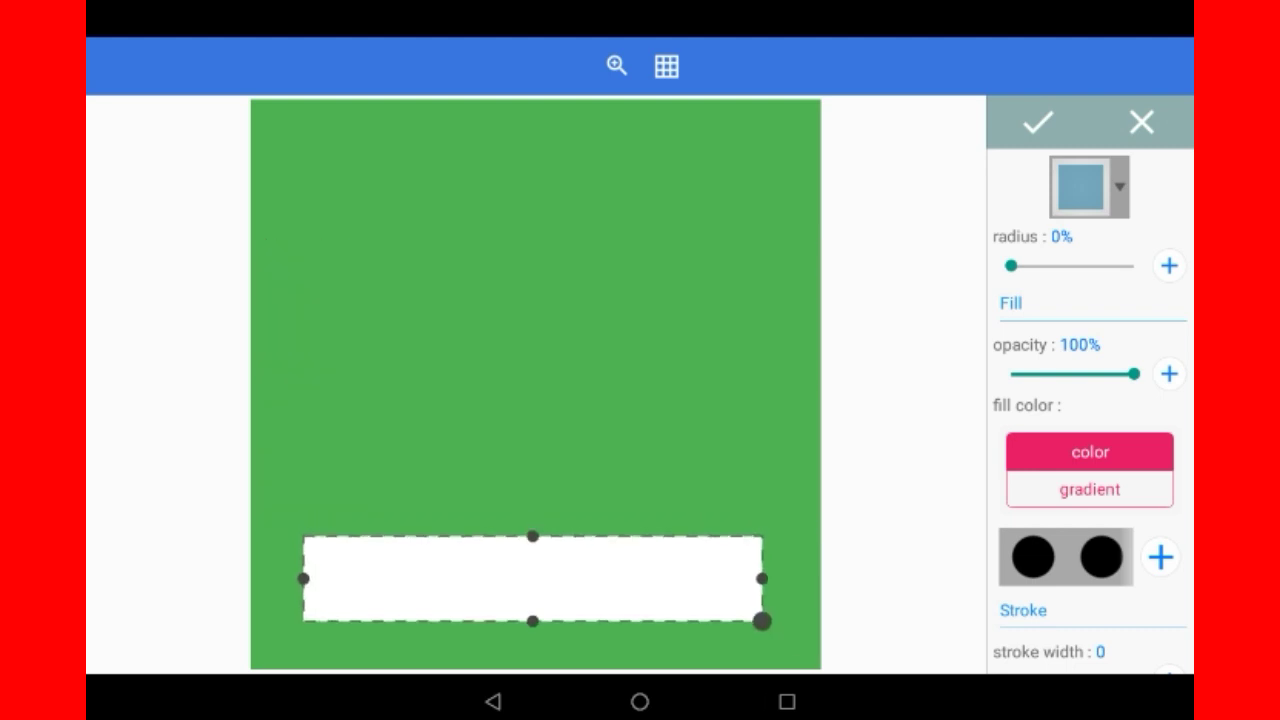
pyautogui.moveTo(1012, 265); pyautogui.dragTo(1028, 265)
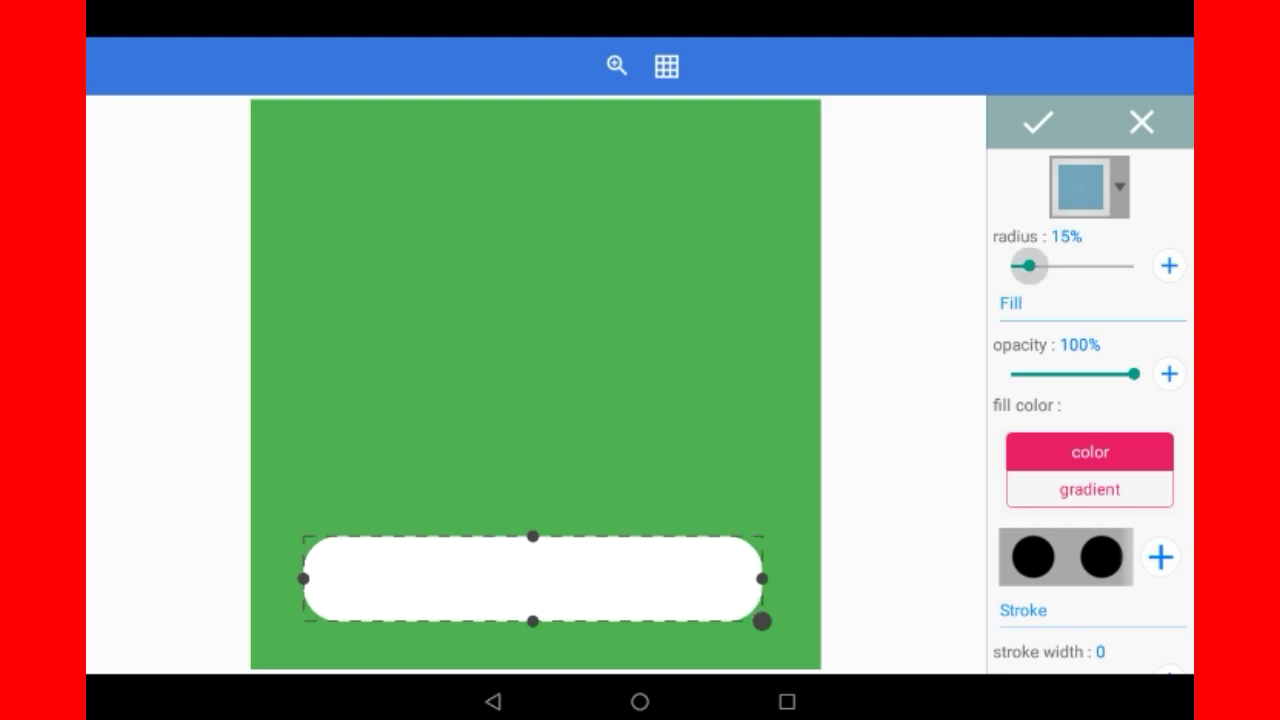
pyautogui.moveTo(1040, 266); pyautogui.dragTo(1012, 266)
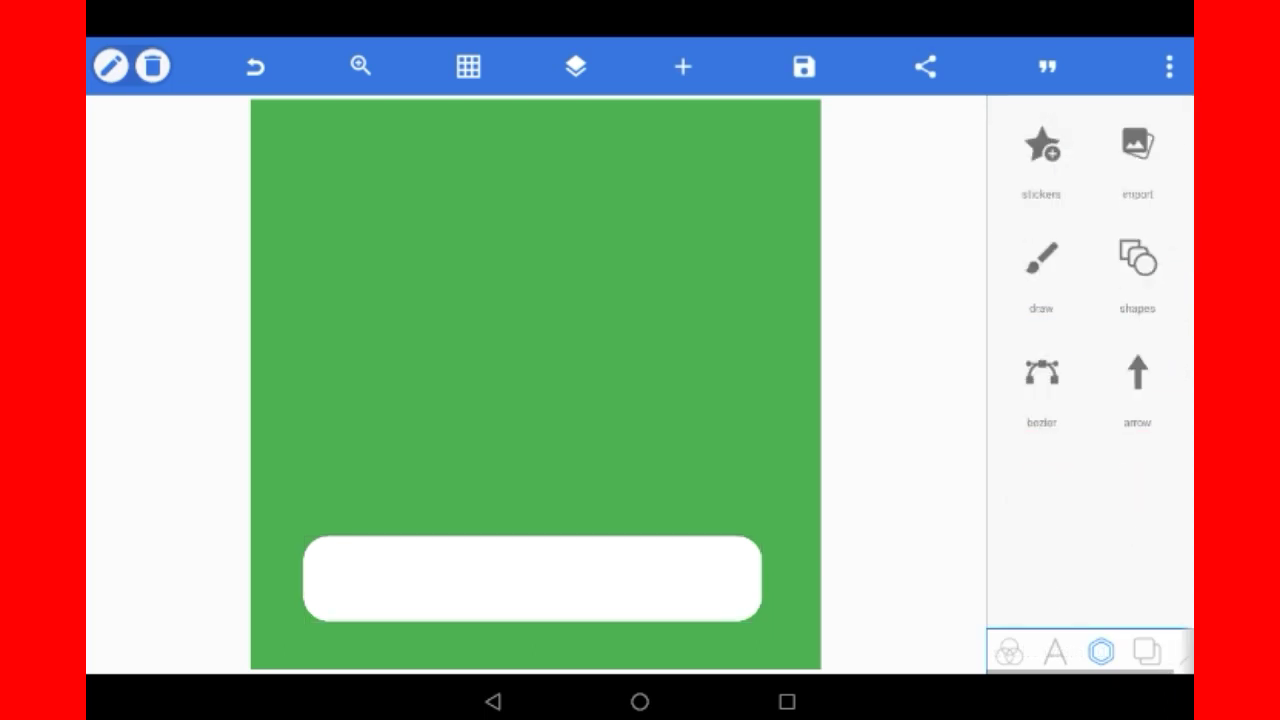
# Add a text element reading SUBSCRIBE and move it onto the canvas
pyautogui.click(1054, 652)
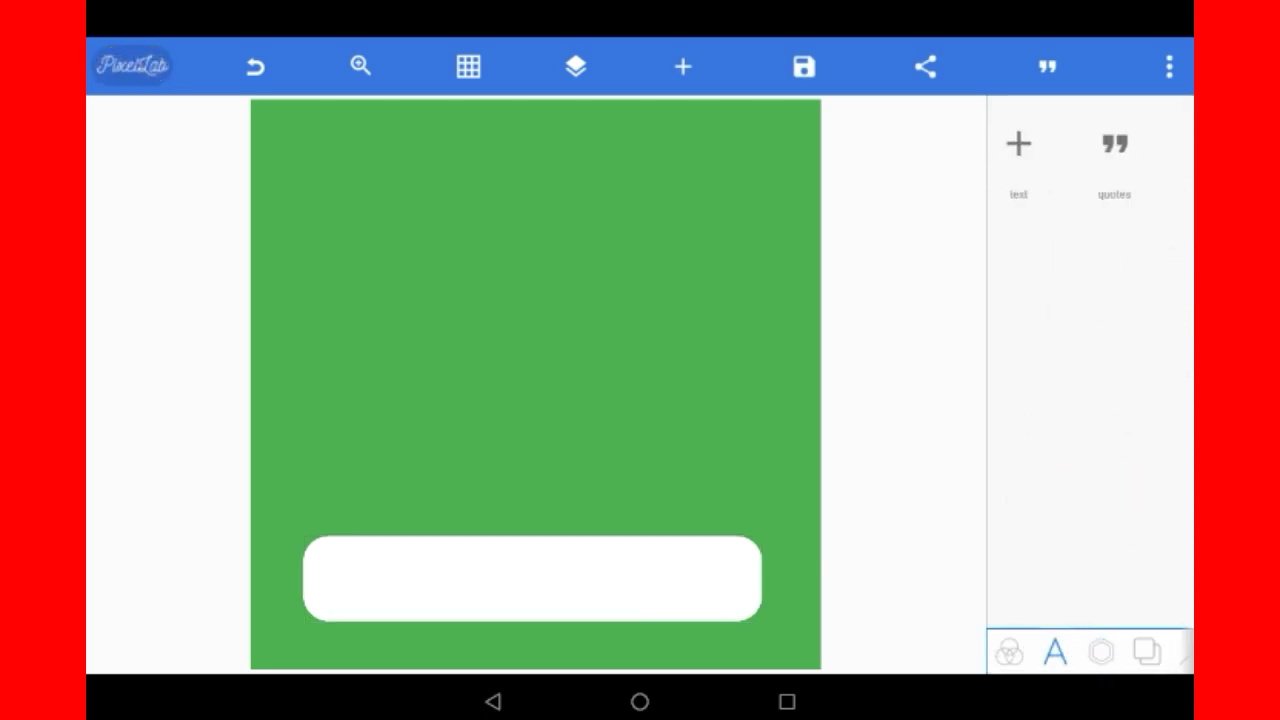
pyautogui.click(1017, 155)
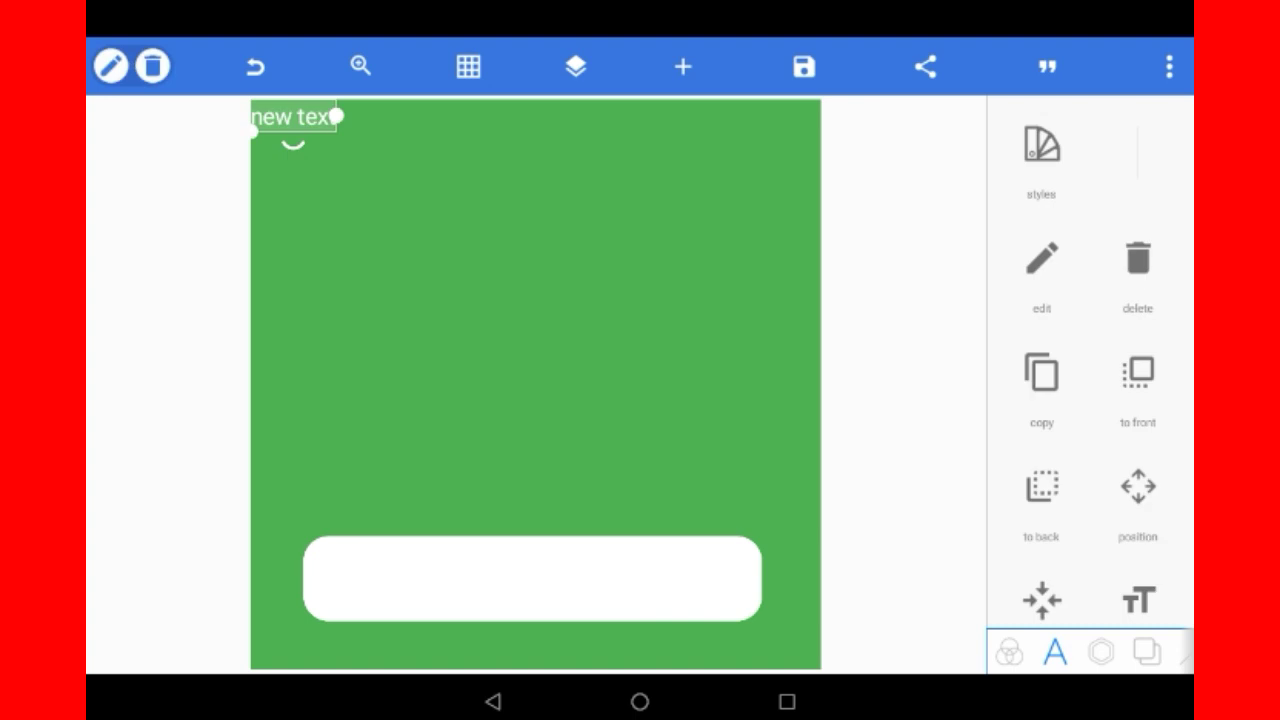
pyautogui.moveTo(293, 117); pyautogui.dragTo(422, 251)
pyautogui.write('S')
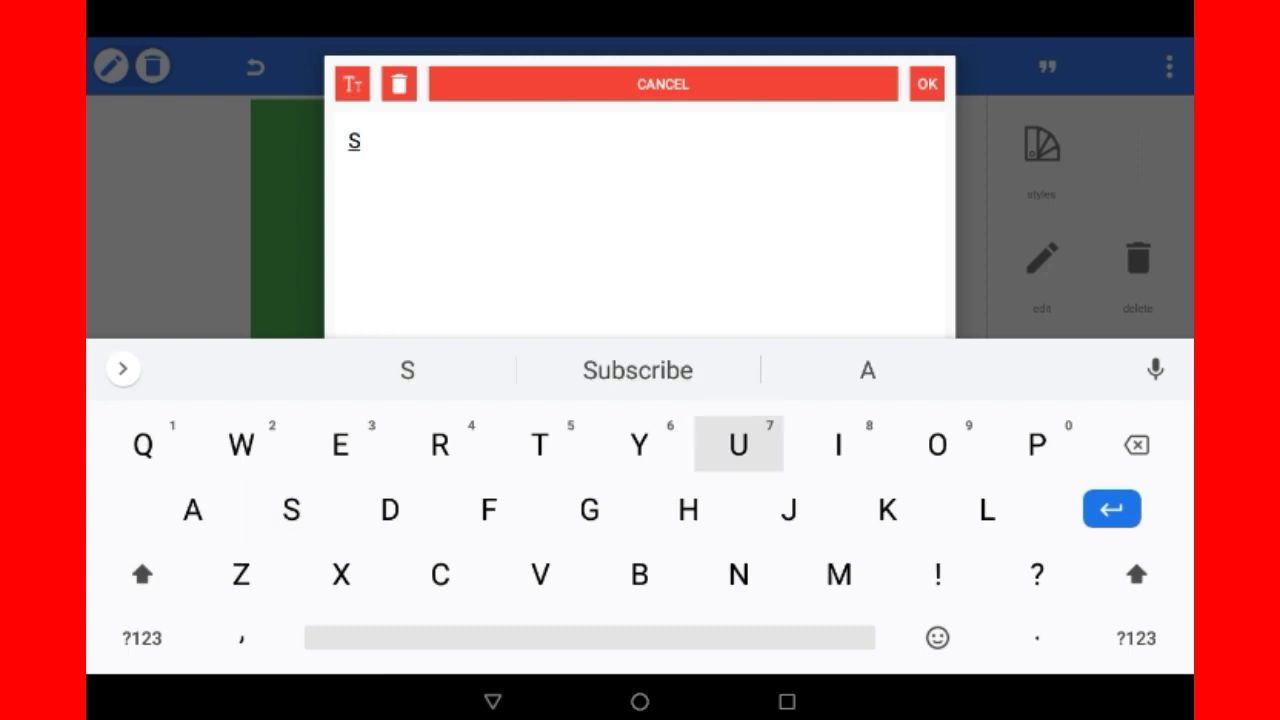
pyautogui.click(926, 83)
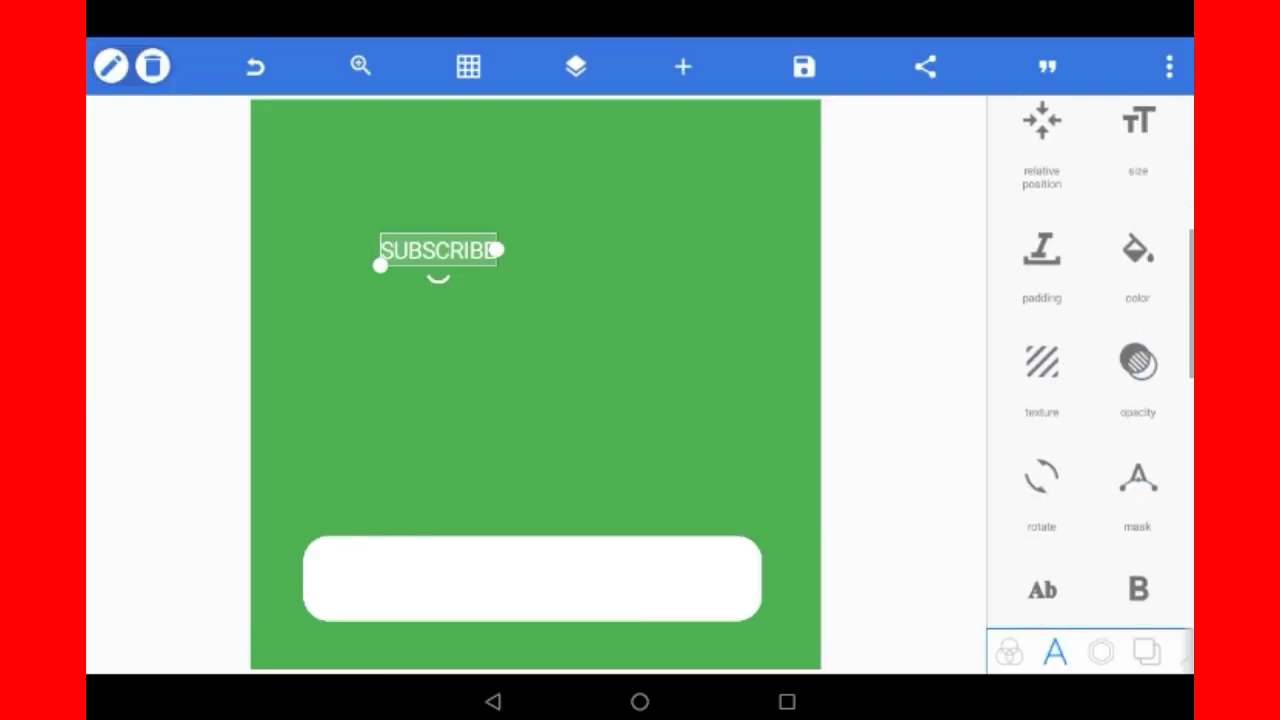
# Give the SUBSCRIBE text a bold font and a red background
pyautogui.scroll(-3)
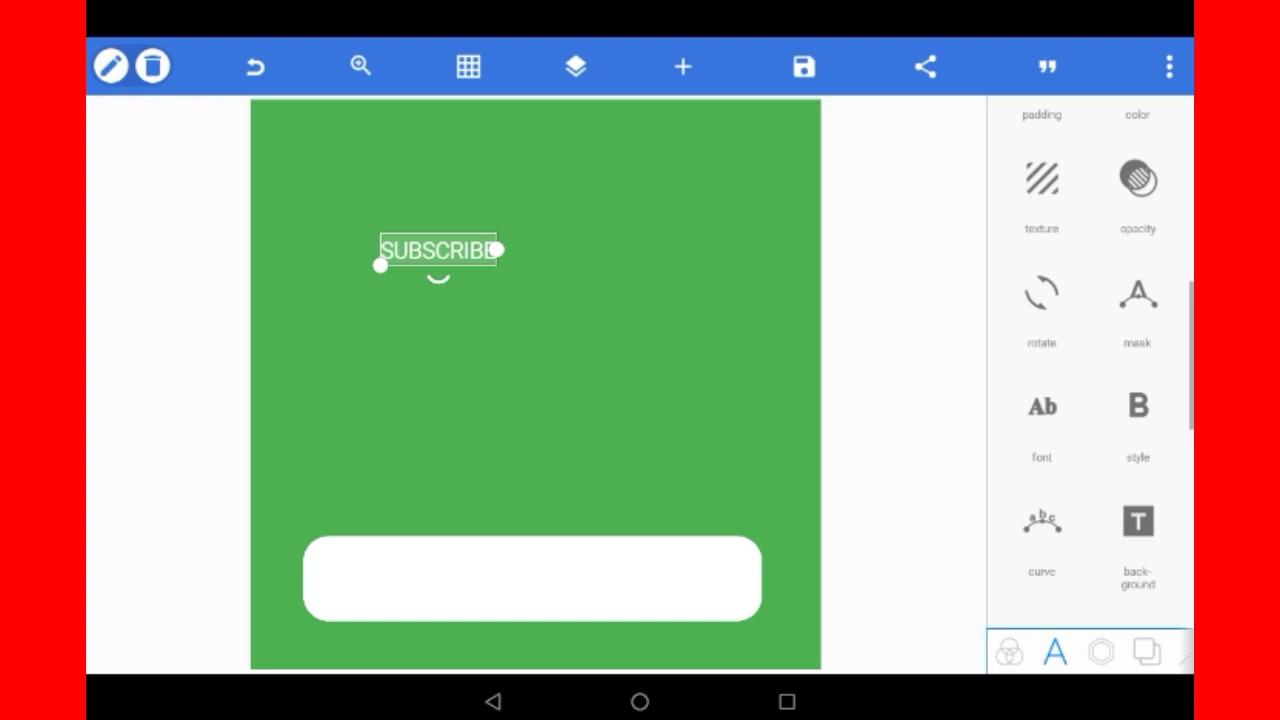
pyautogui.click(1041, 420)
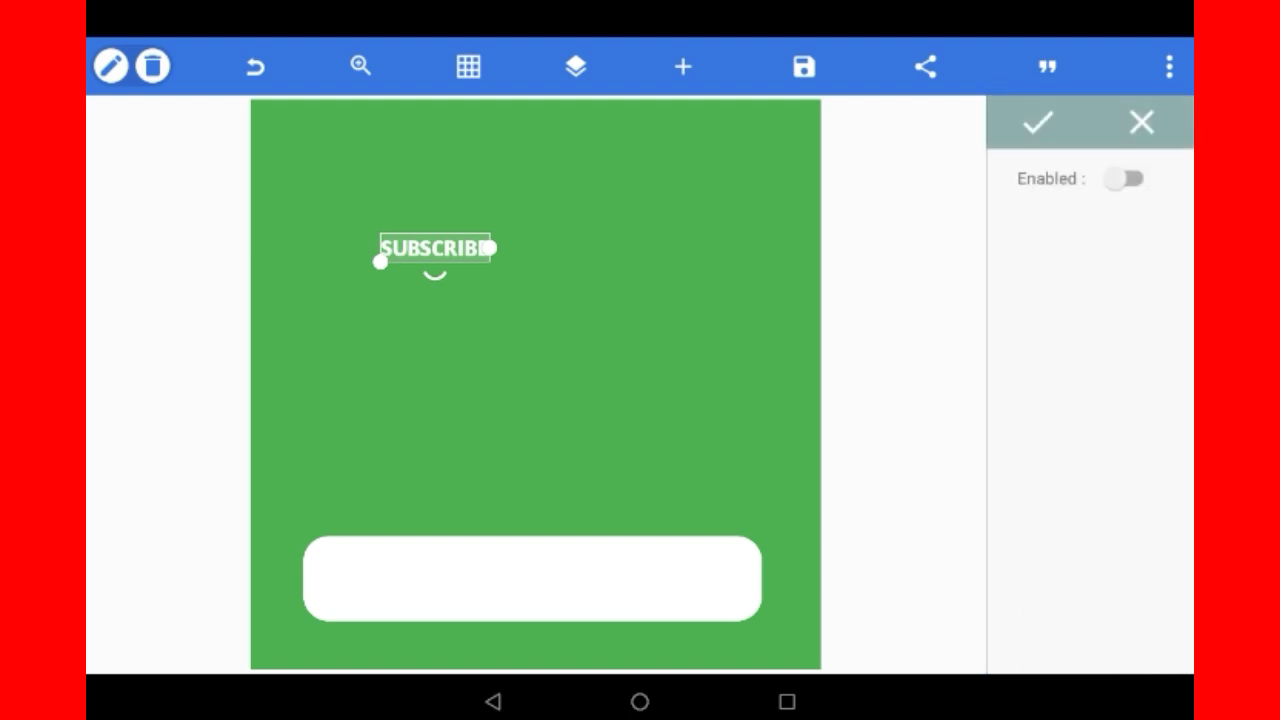
pyautogui.click(1124, 178)
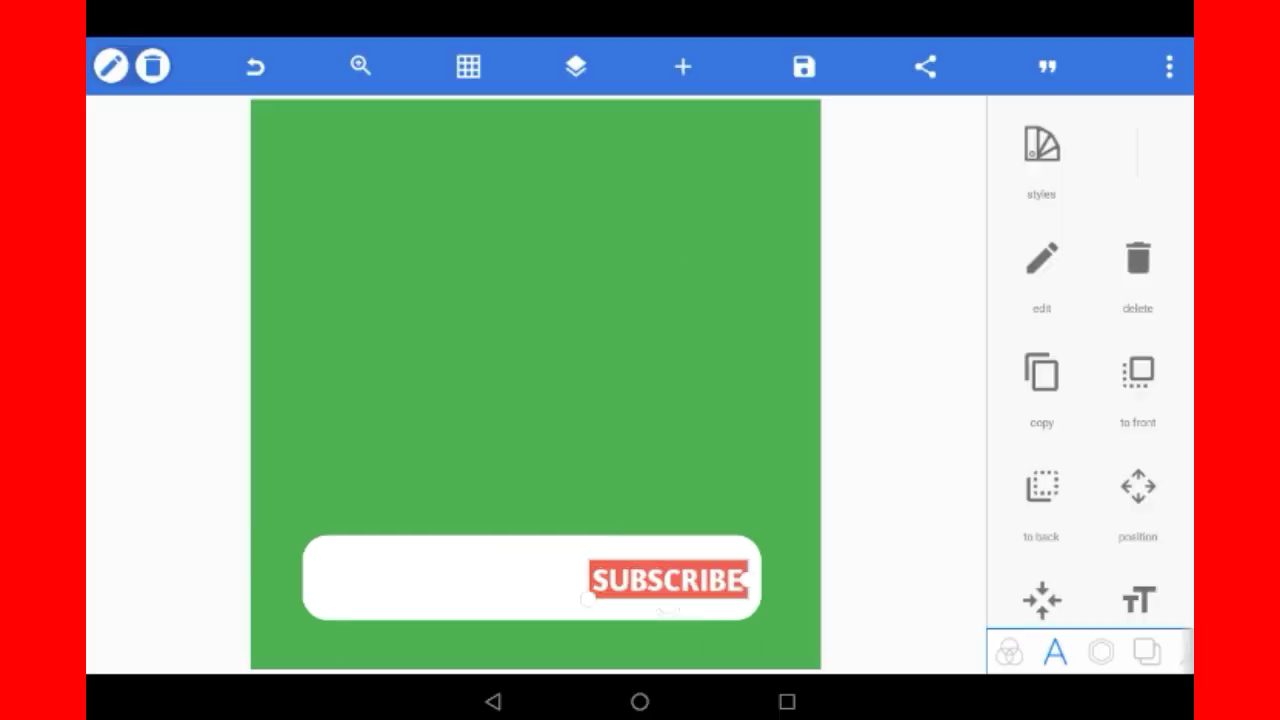
# Change the text to SUBSCRIBED, remove its red background, and lower opacity to grey
pyautogui.scroll(-3)
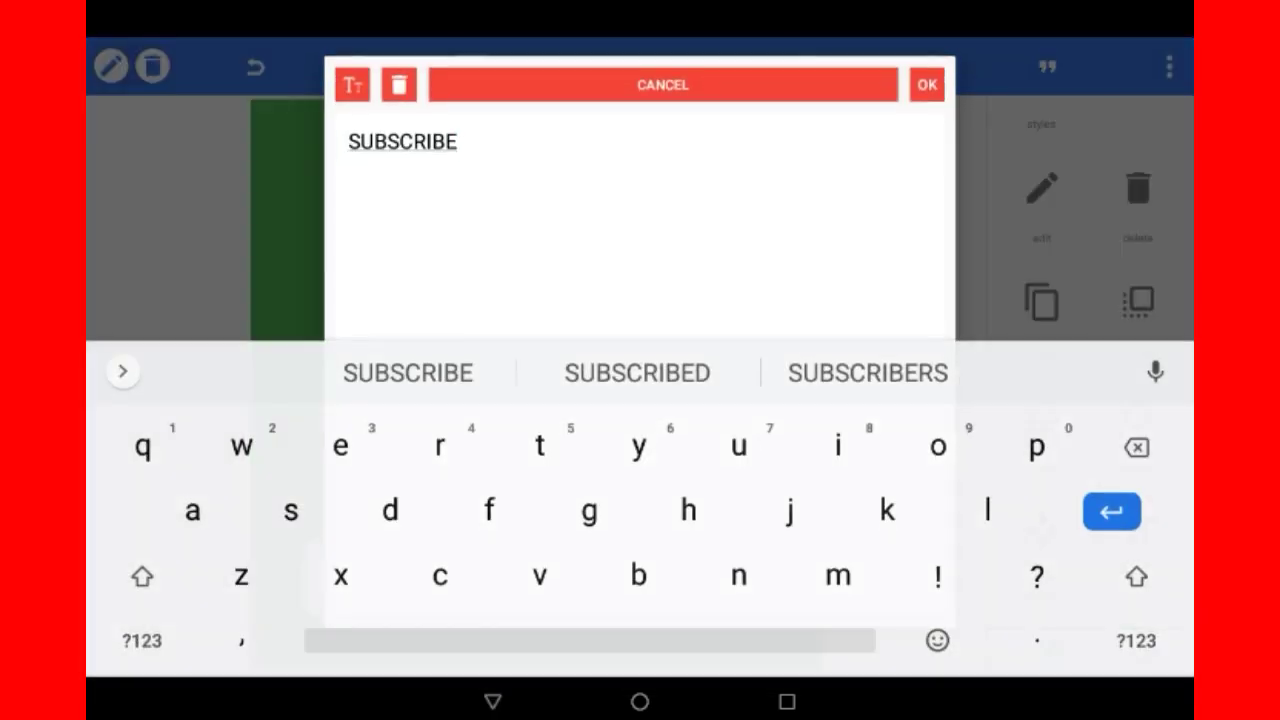
pyautogui.click(636, 372)
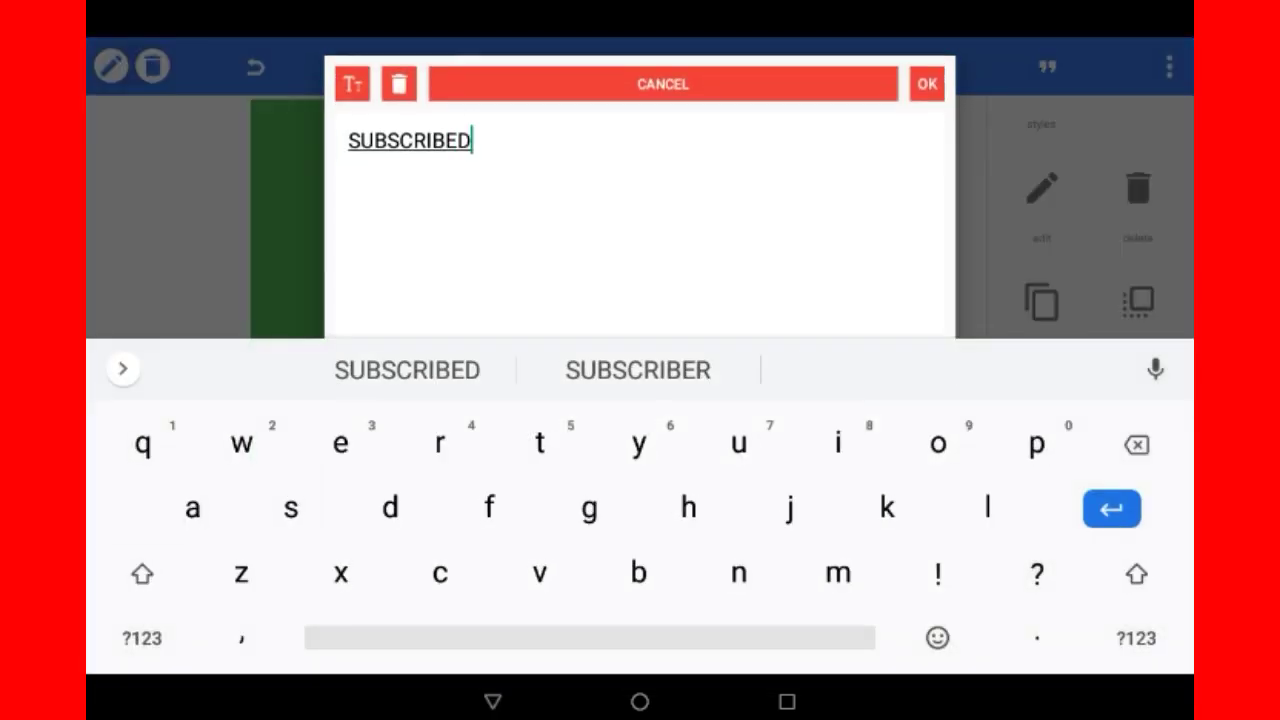
pyautogui.click(925, 83)
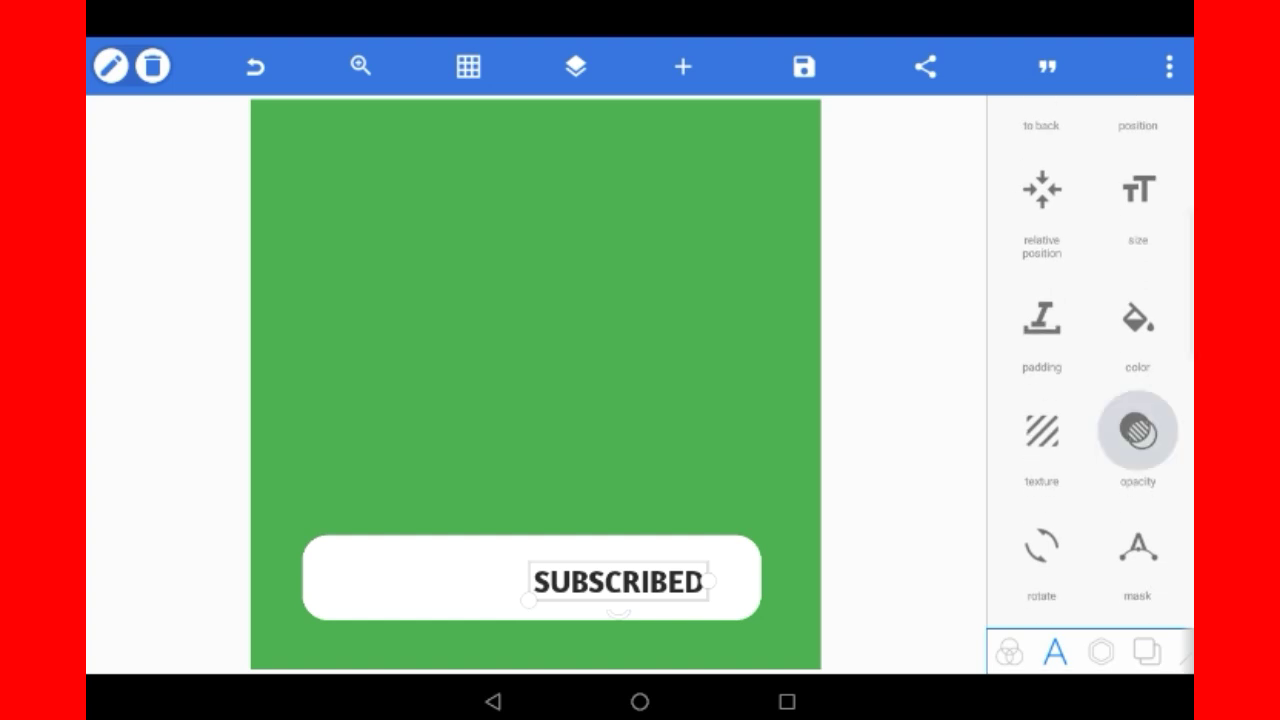
pyautogui.click(1137, 432)
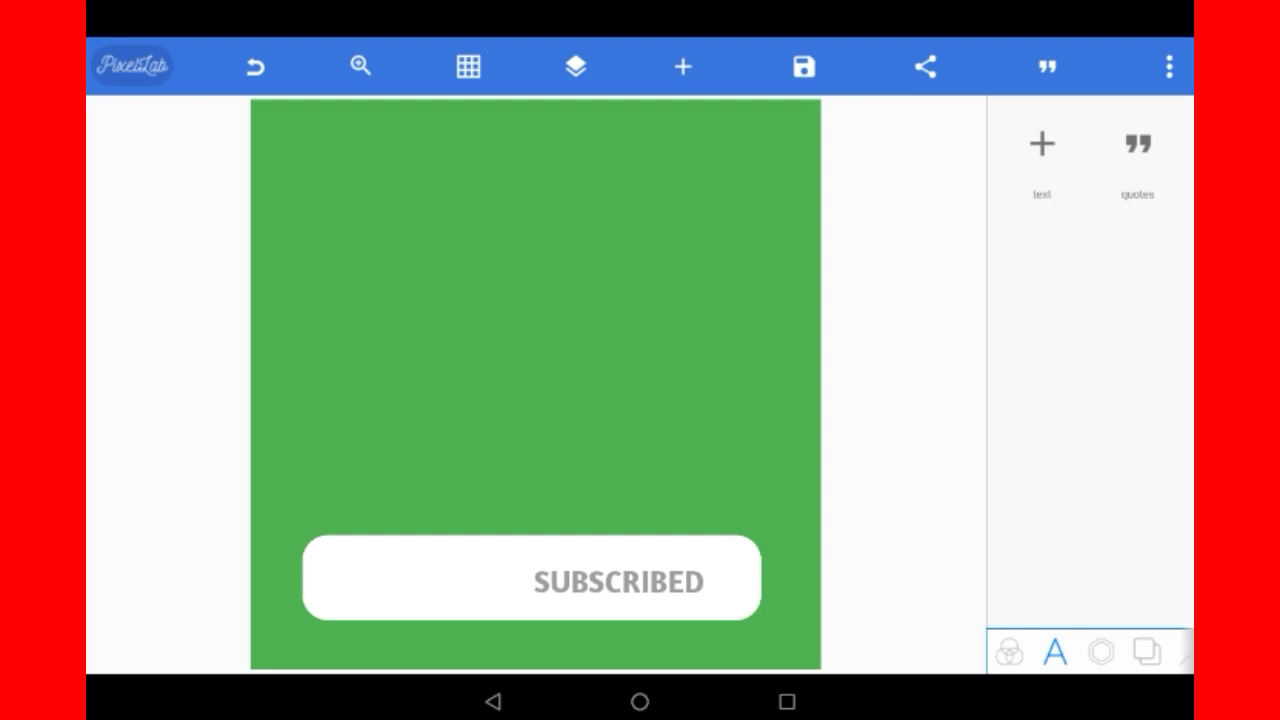
# Add a bell emoji text element and drag it beside SUBSCRIBED in the bar
pyautogui.click(1041, 160)
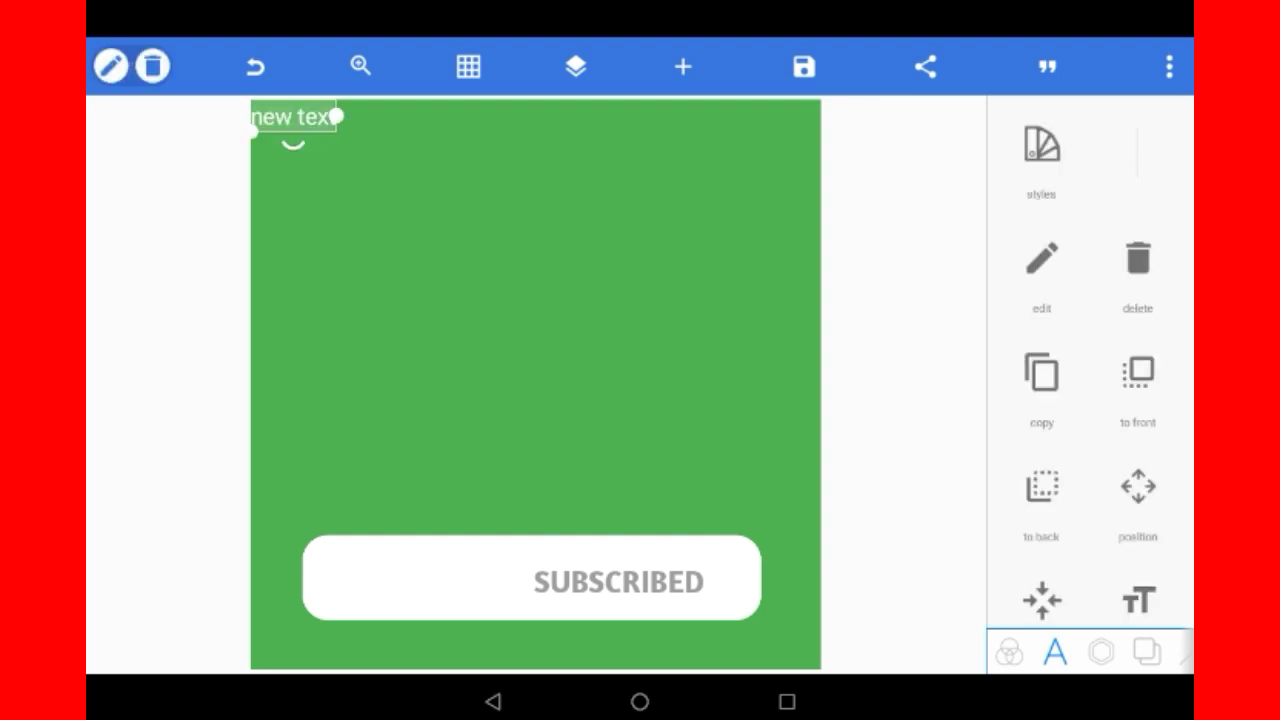
pyautogui.moveTo(292, 117); pyautogui.dragTo(410, 300)
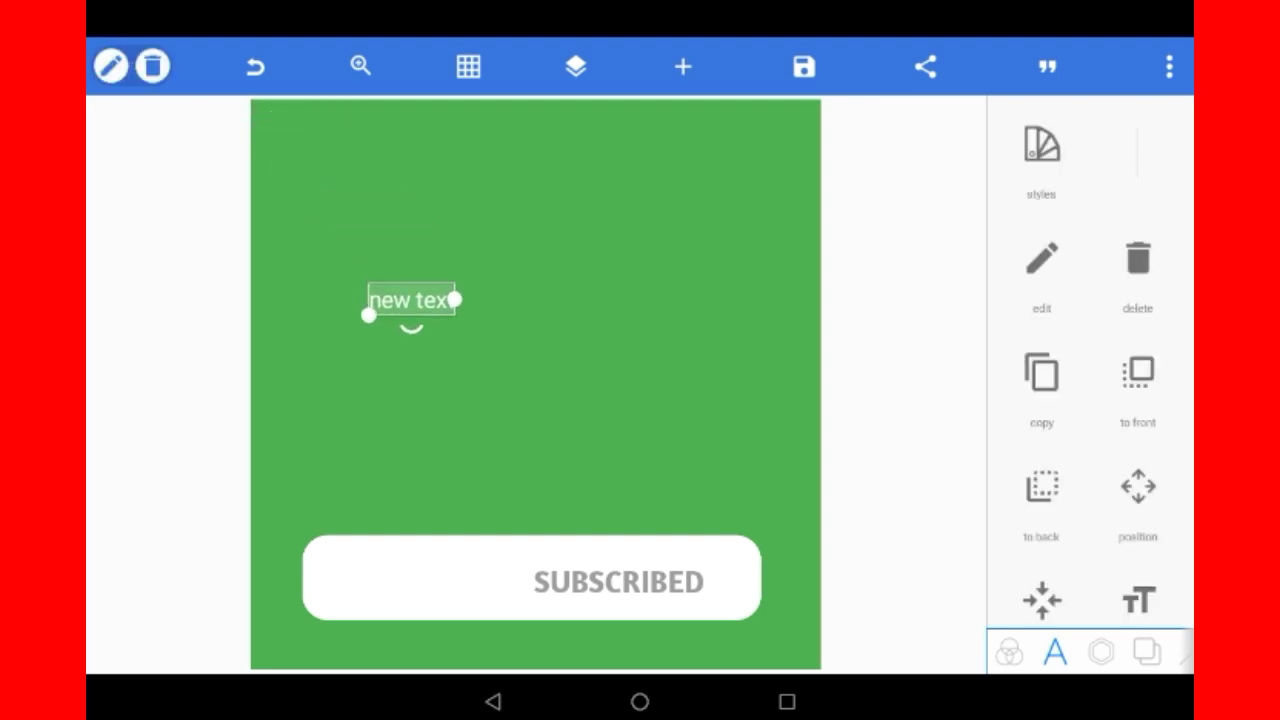
pyautogui.click(1041, 270)
pyautogui.write('🔔')
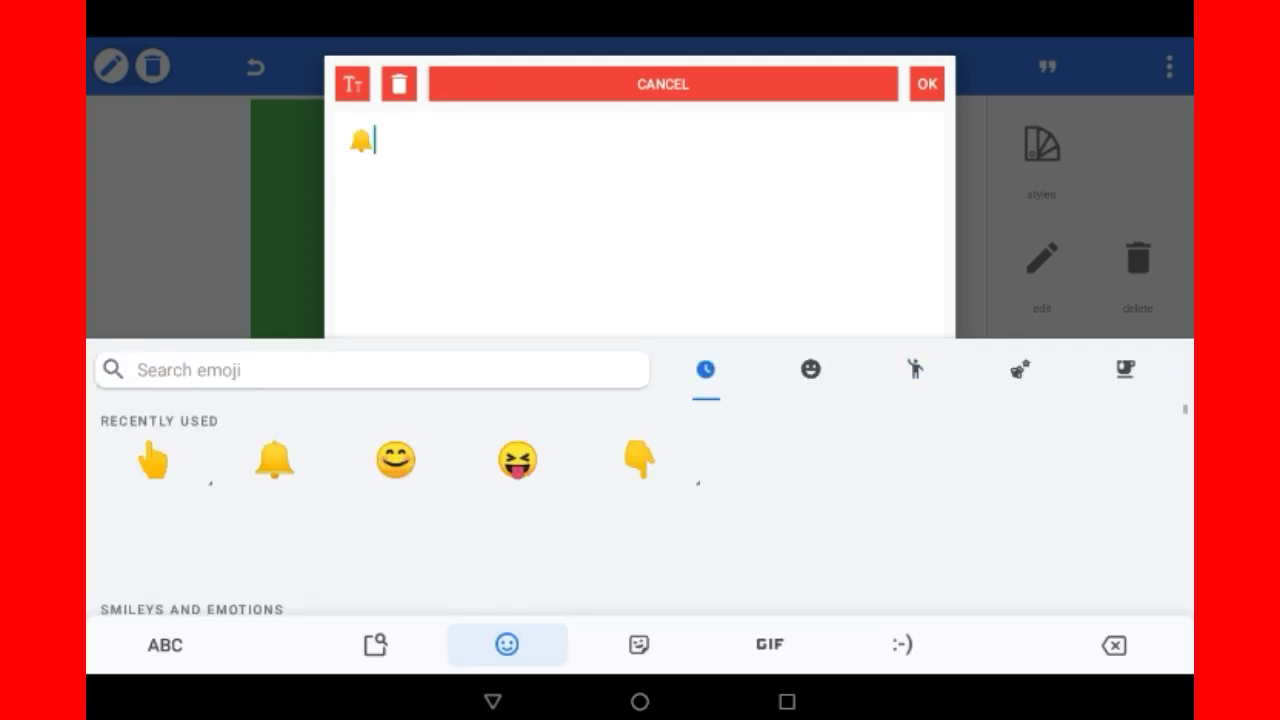
pyautogui.click(925, 83)
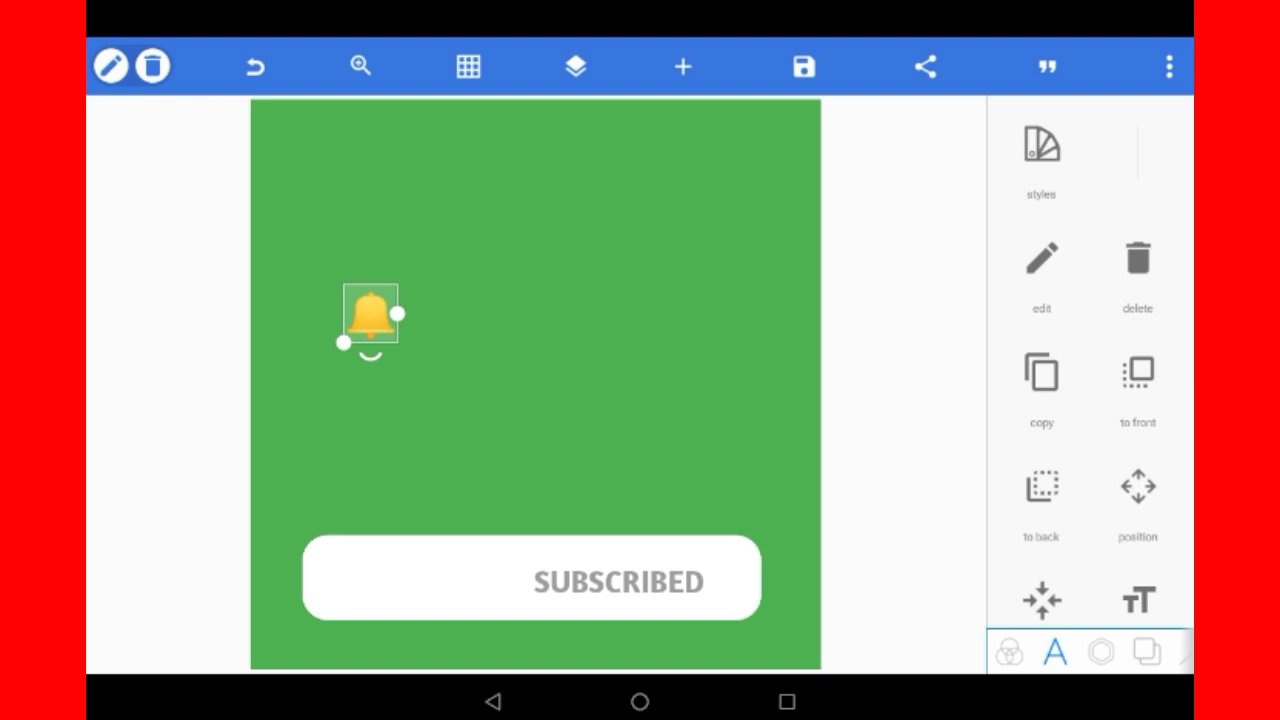
pyautogui.moveTo(370, 318); pyautogui.dragTo(675, 500)
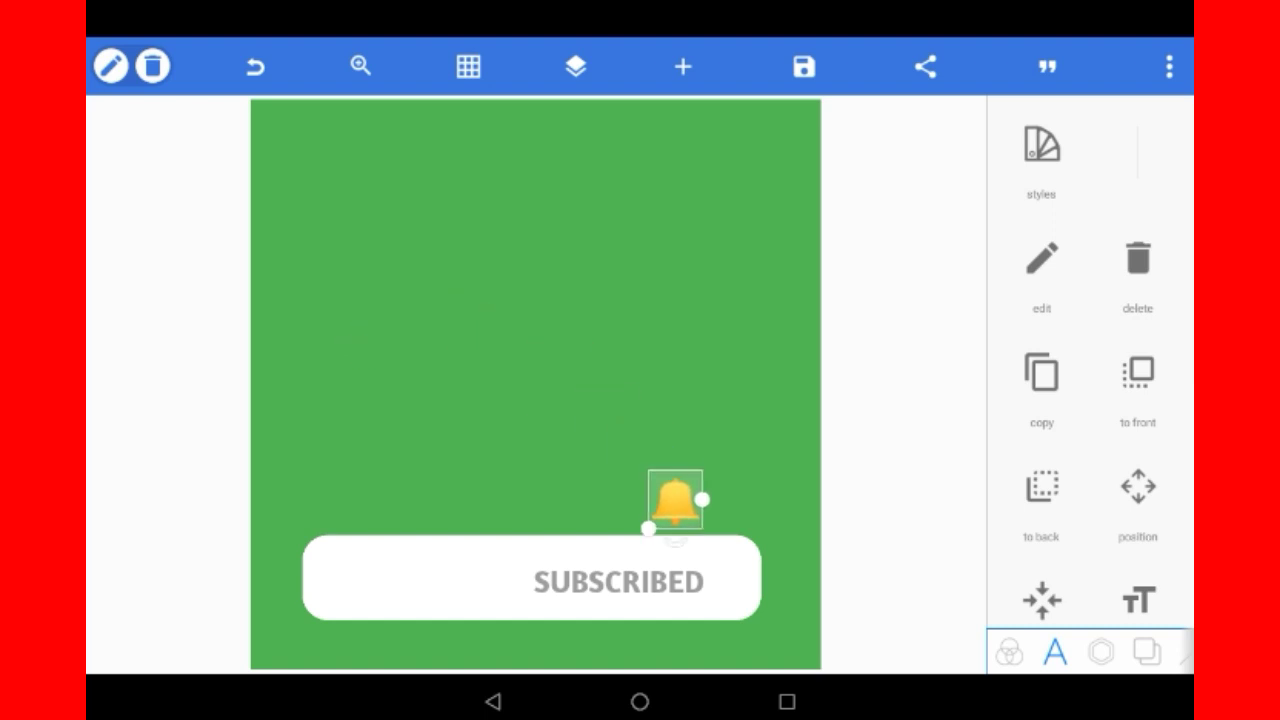
pyautogui.moveTo(675, 500); pyautogui.dragTo(730, 575)
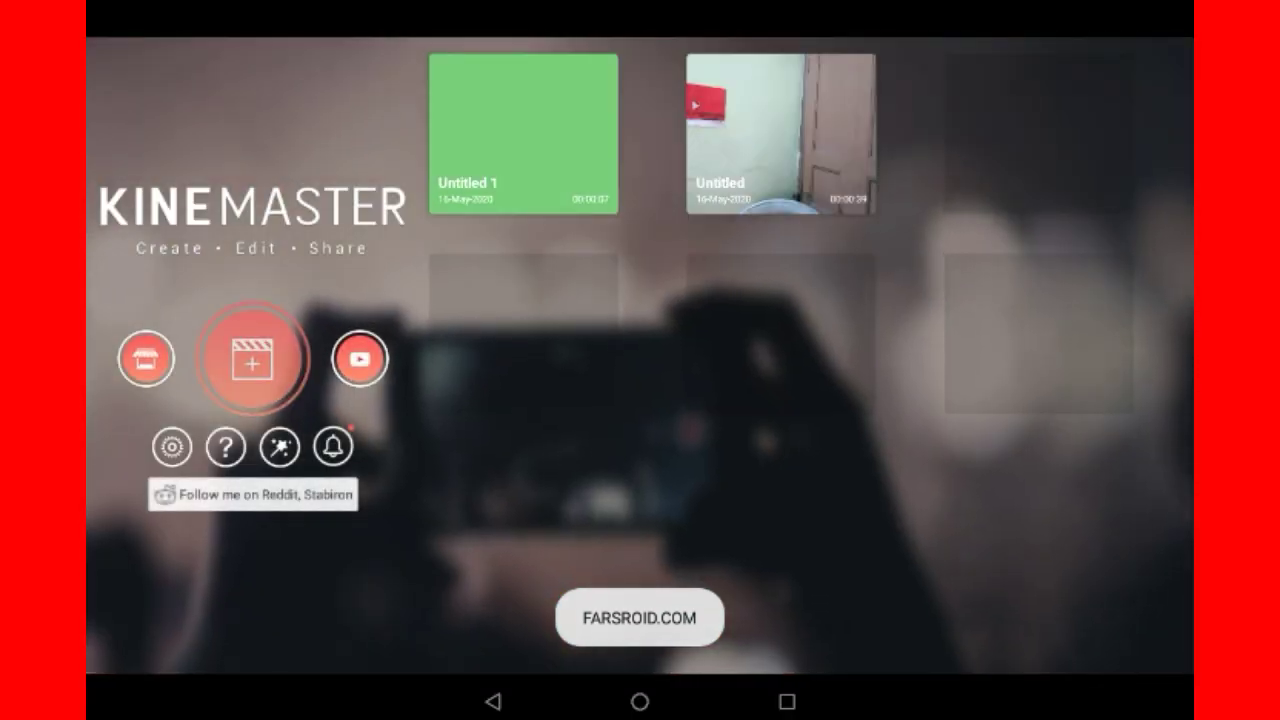
# Create a new KineMaster project and pick a background from the Background folder
pyautogui.click(253, 358)
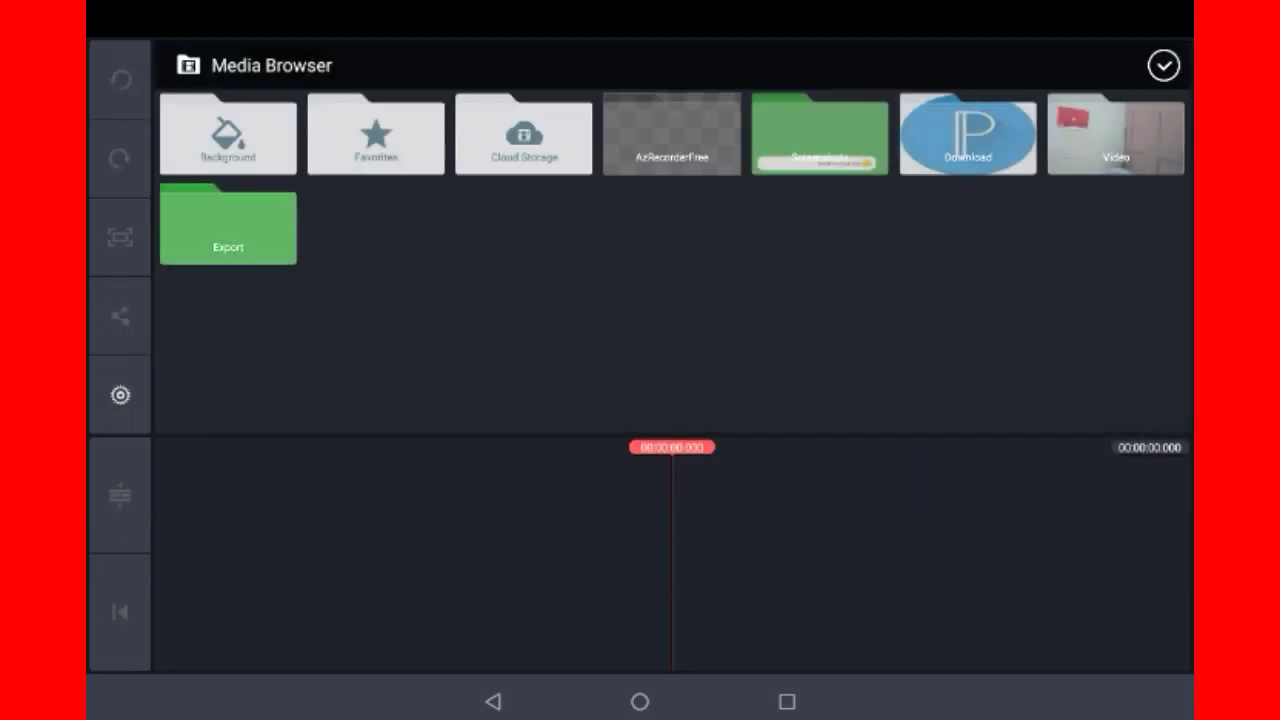
pyautogui.click(228, 135)
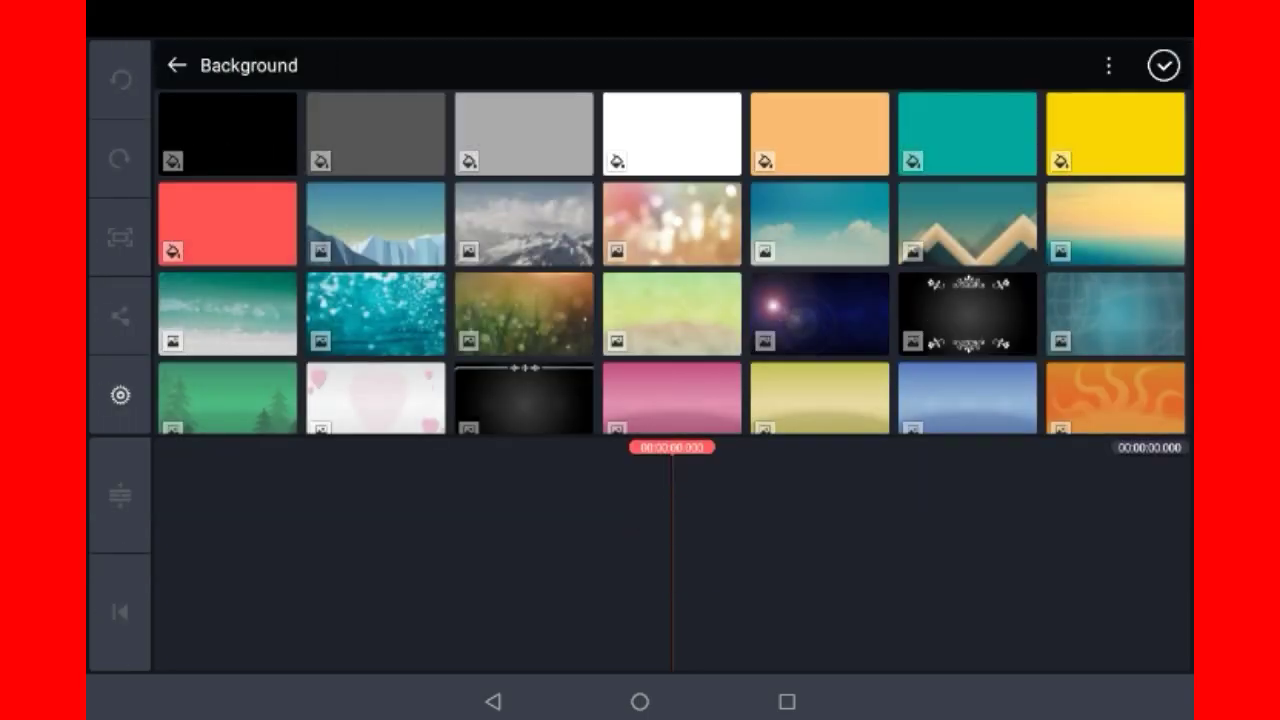
pyautogui.click(671, 133)
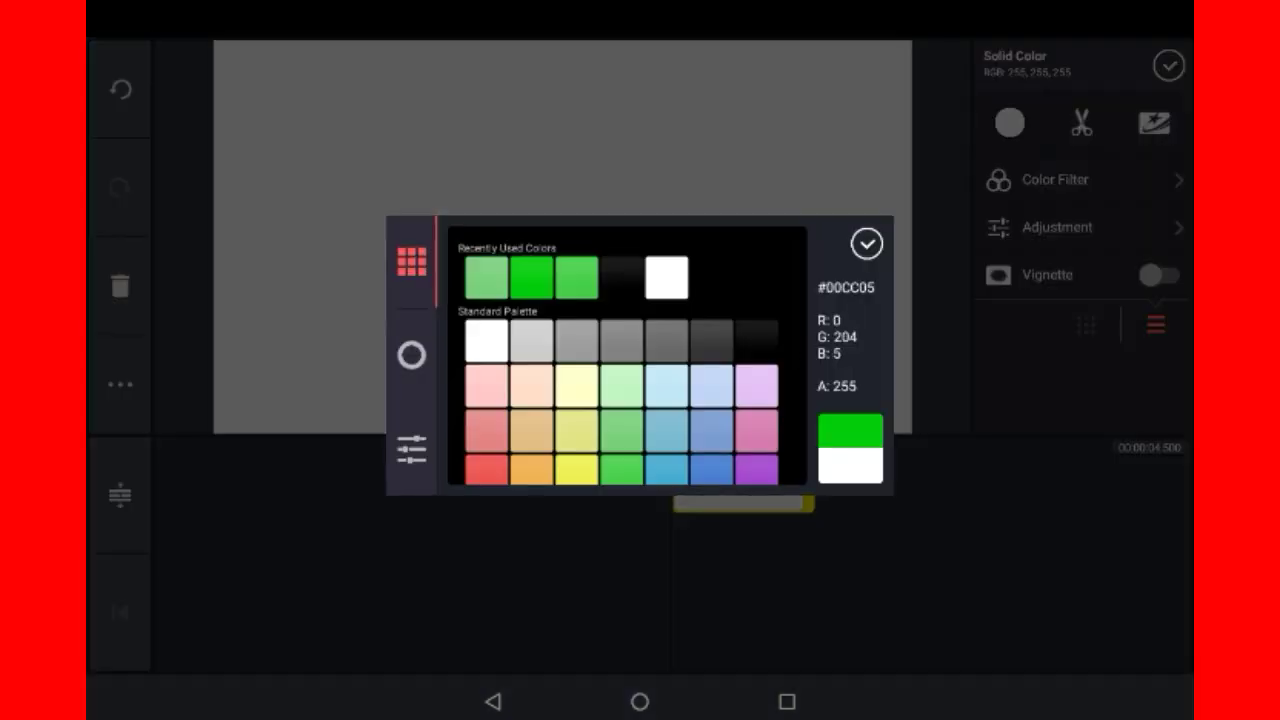
# Apply green #00CC05 to the background and add a Screenshots image as a layer
pyautogui.click(866, 243)
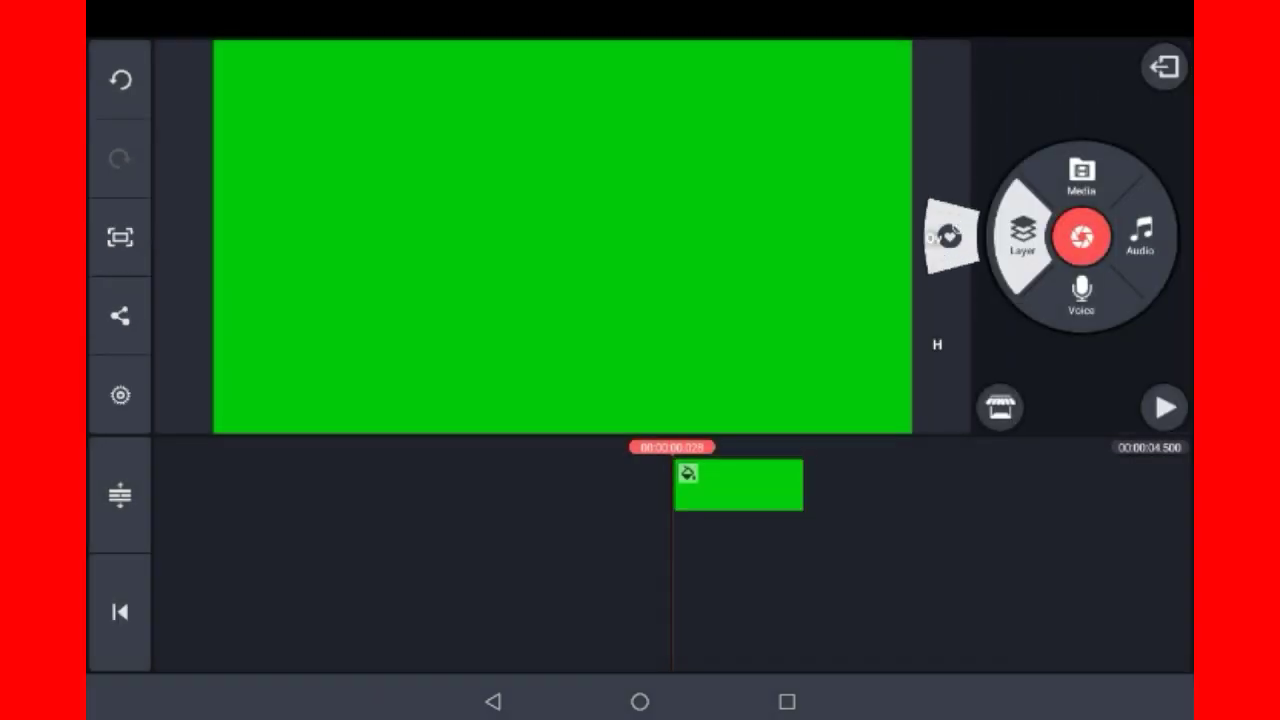
pyautogui.click(1081, 175)
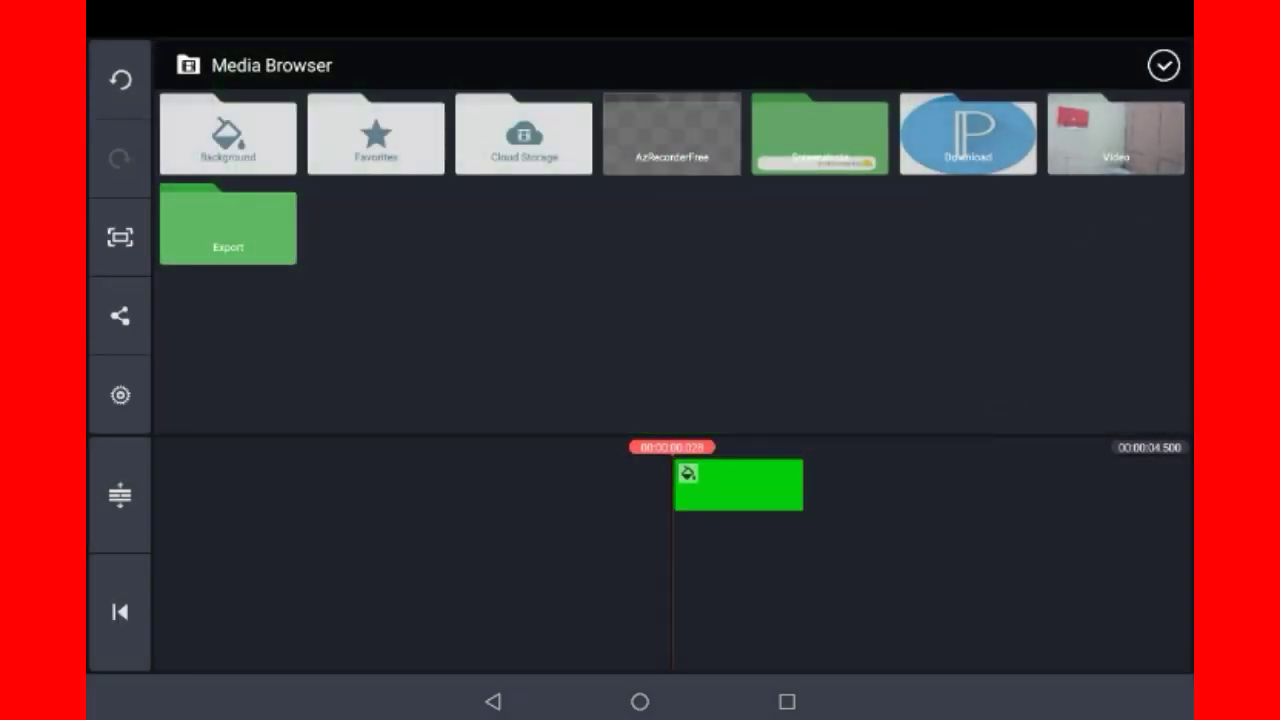
pyautogui.click(819, 135)
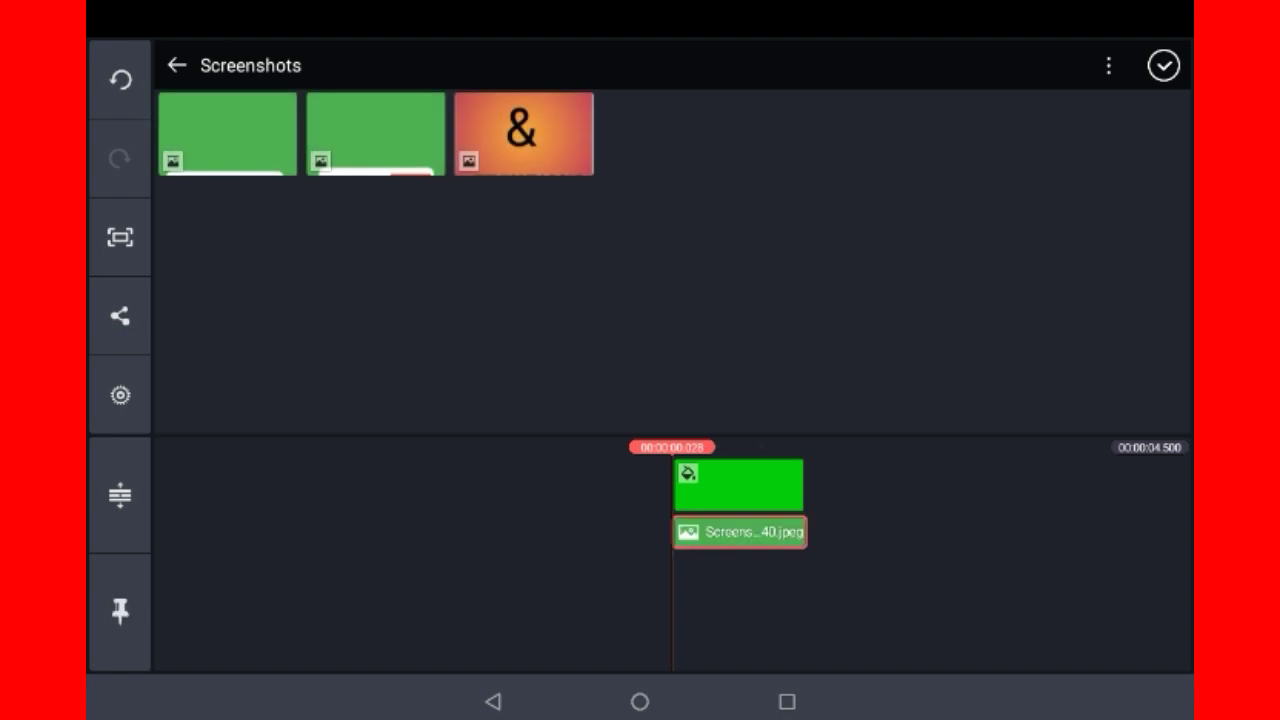
pyautogui.click(740, 531)
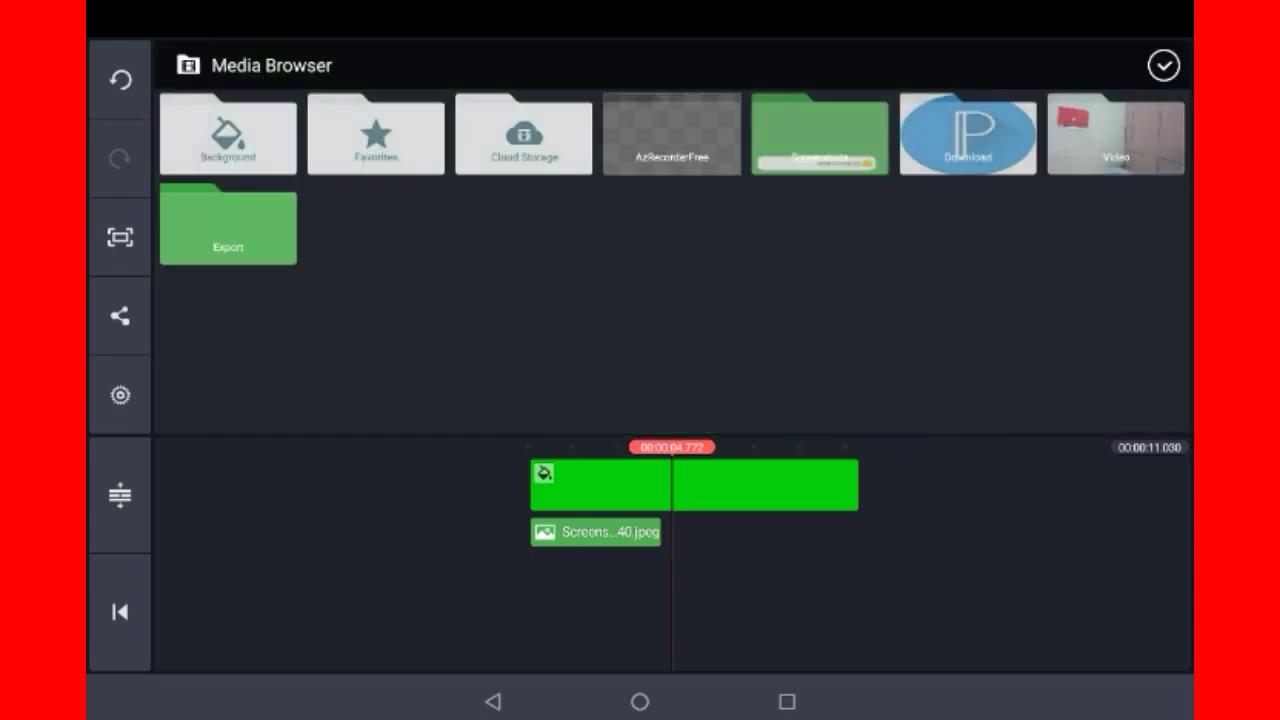
# Add the SUBSCRIBED screenshot as a layer and enlarge it across the lower frame
pyautogui.click(819, 135)
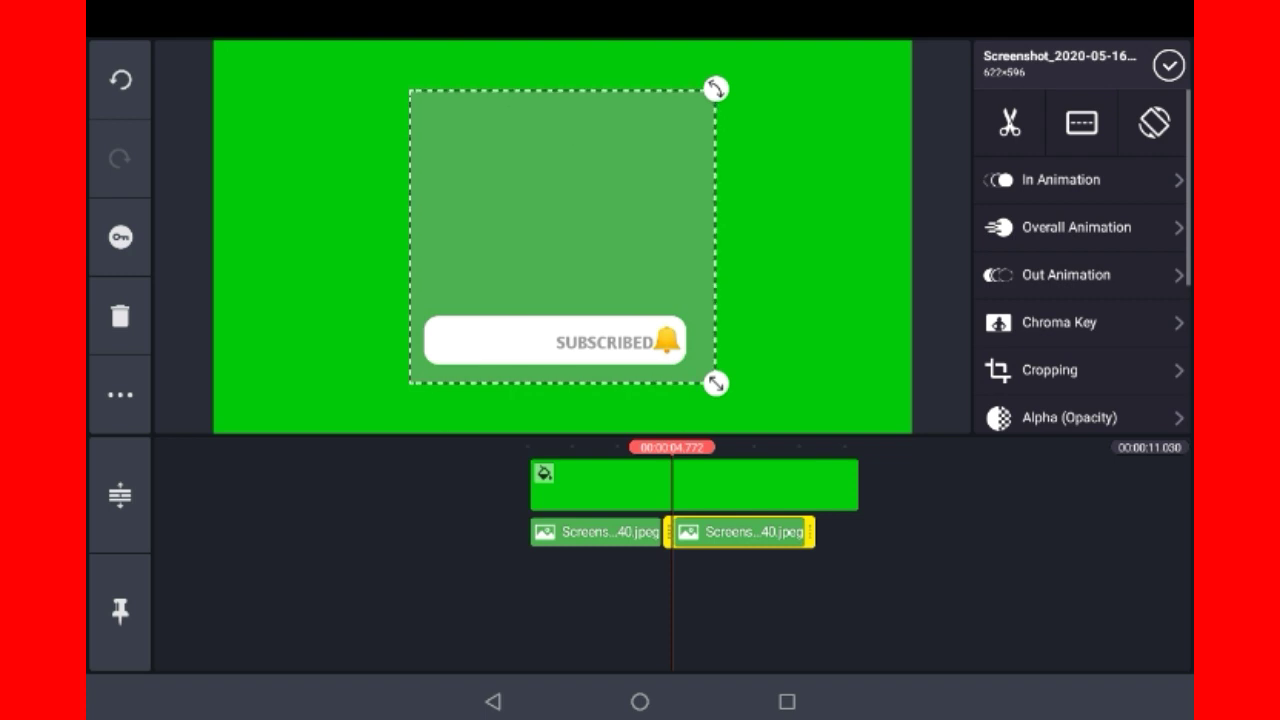
pyautogui.moveTo(715, 384); pyautogui.dragTo(810, 352)
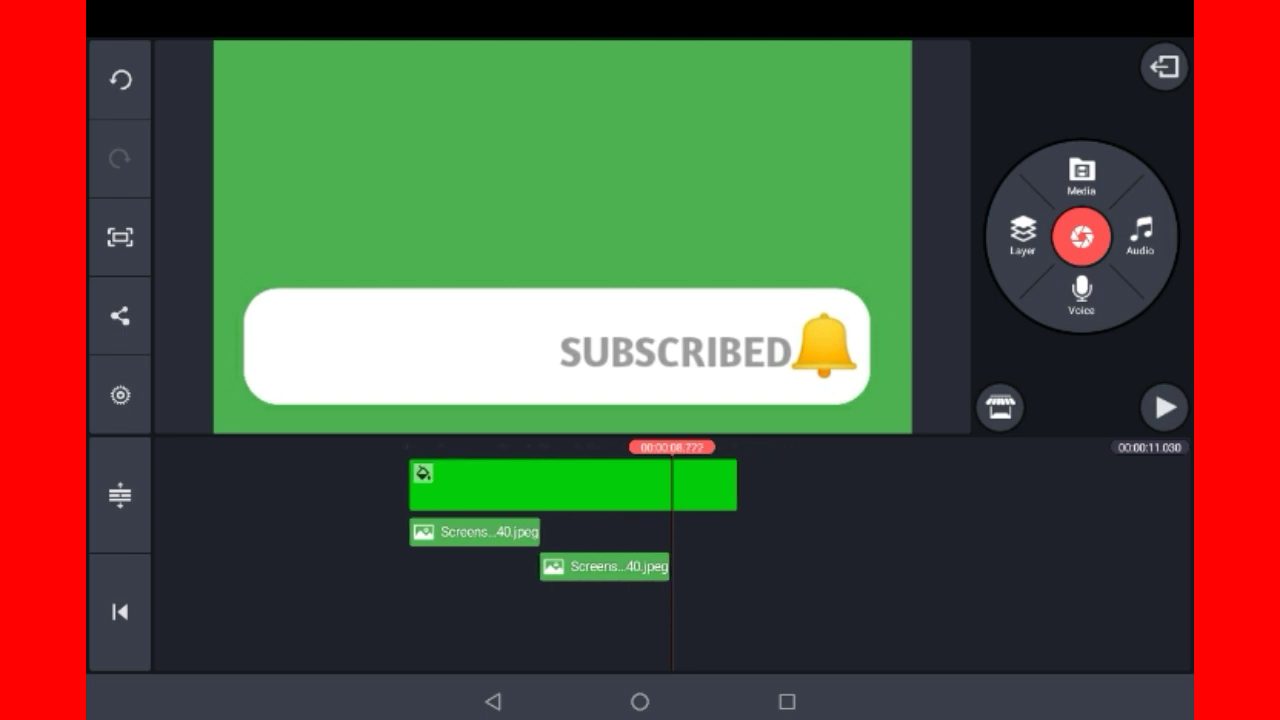
# Trim the green background clip to the right of the playhead
pyautogui.click(535, 483)
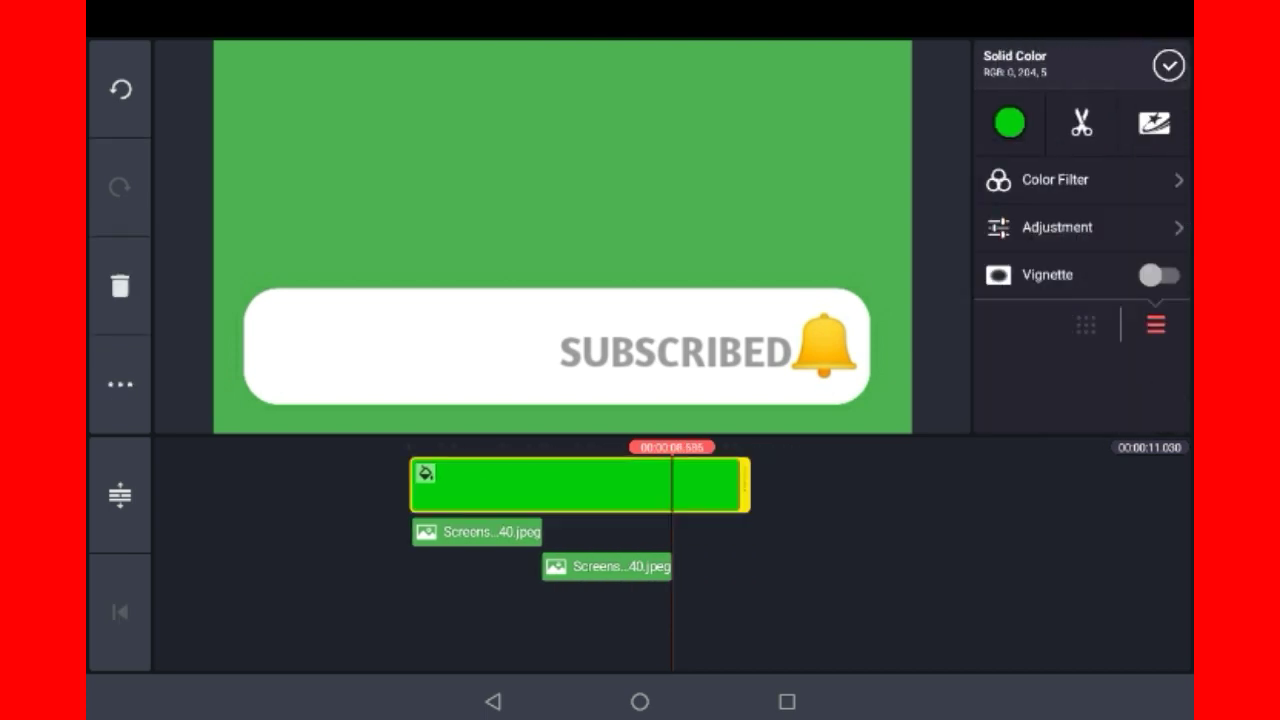
pyautogui.click(1080, 123)
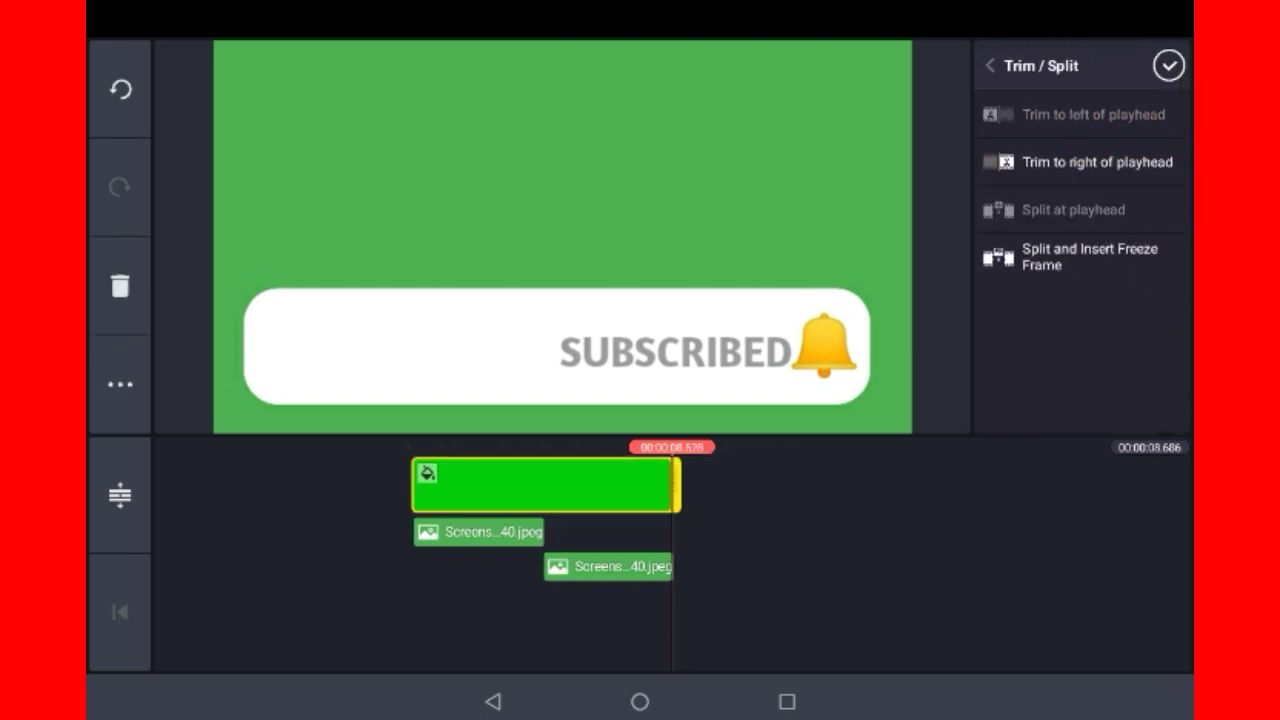
pyautogui.click(1167, 65)
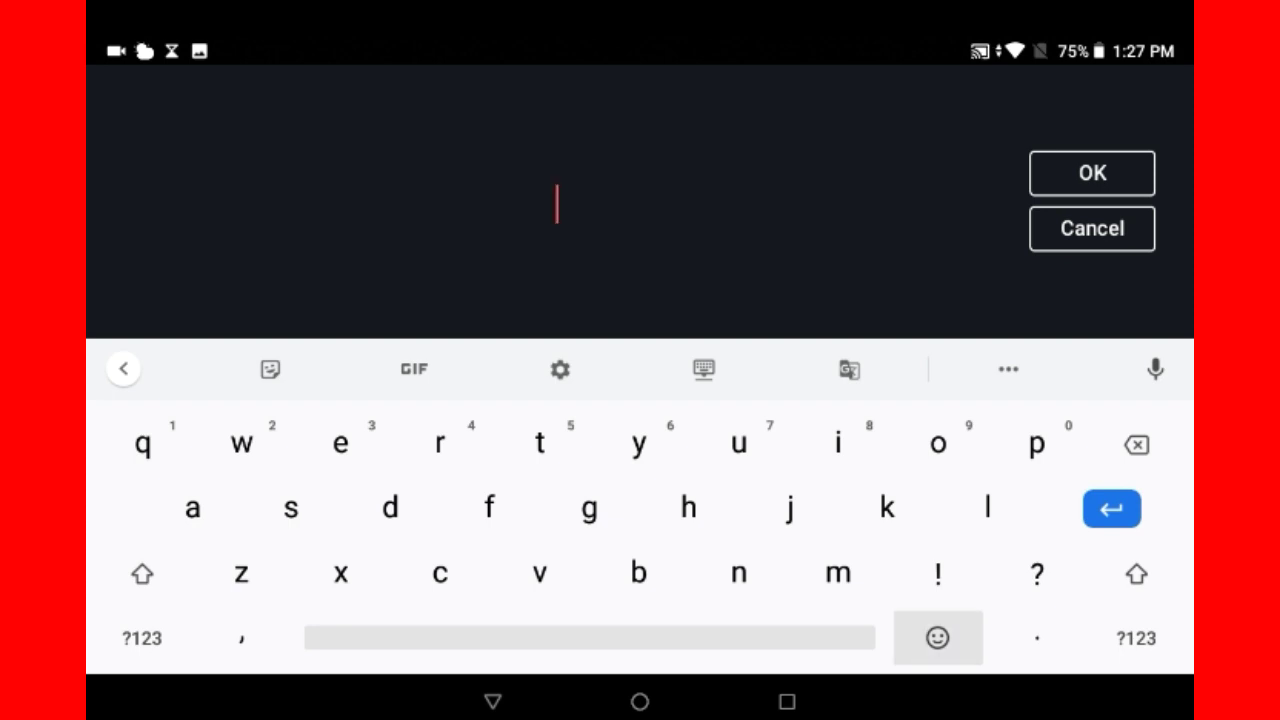
# Insert a pointing-hand emoji text layer, shrink it, and place it over SUBSCRIBE
pyautogui.click(937, 638)
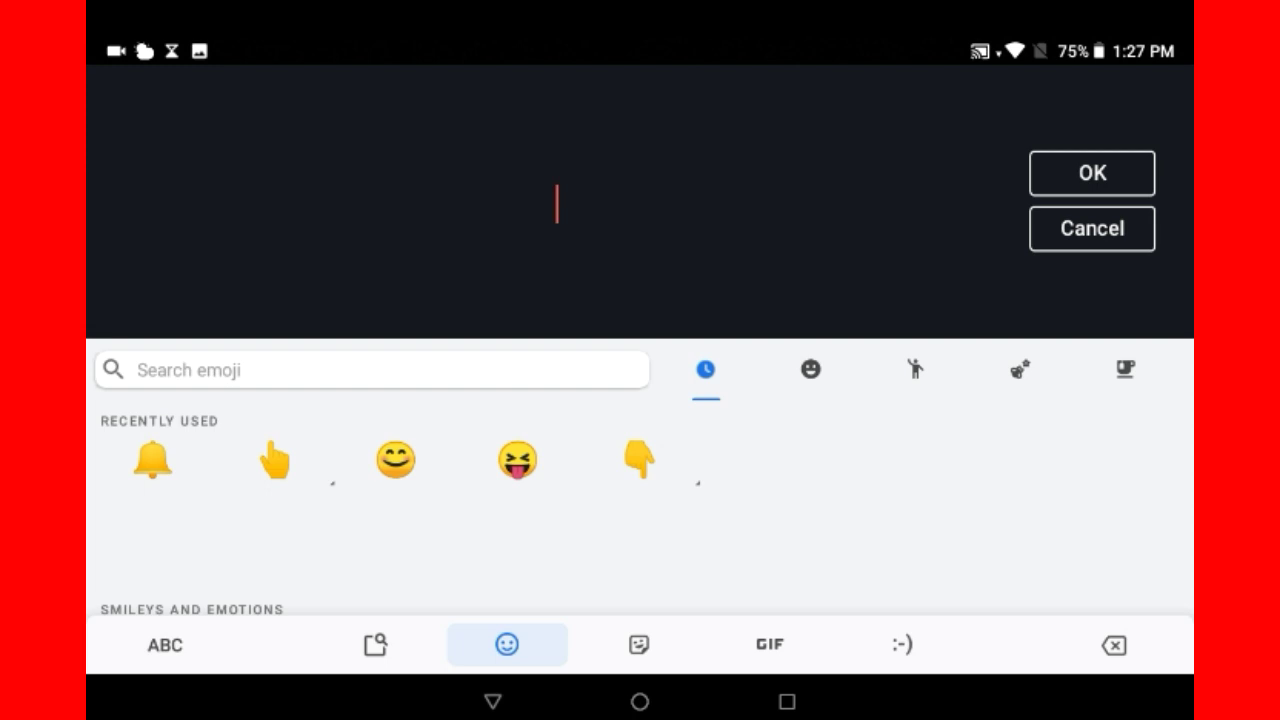
pyautogui.click(273, 459)
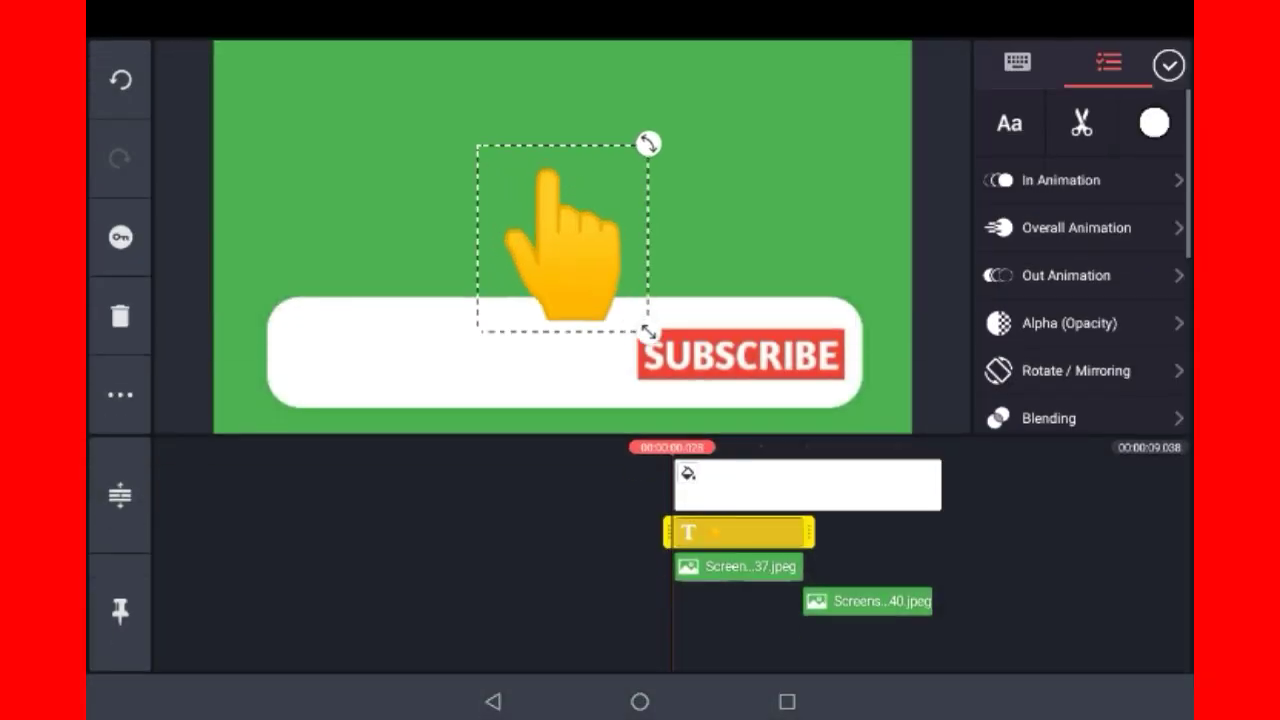
pyautogui.moveTo(560, 240); pyautogui.dragTo(555, 220)
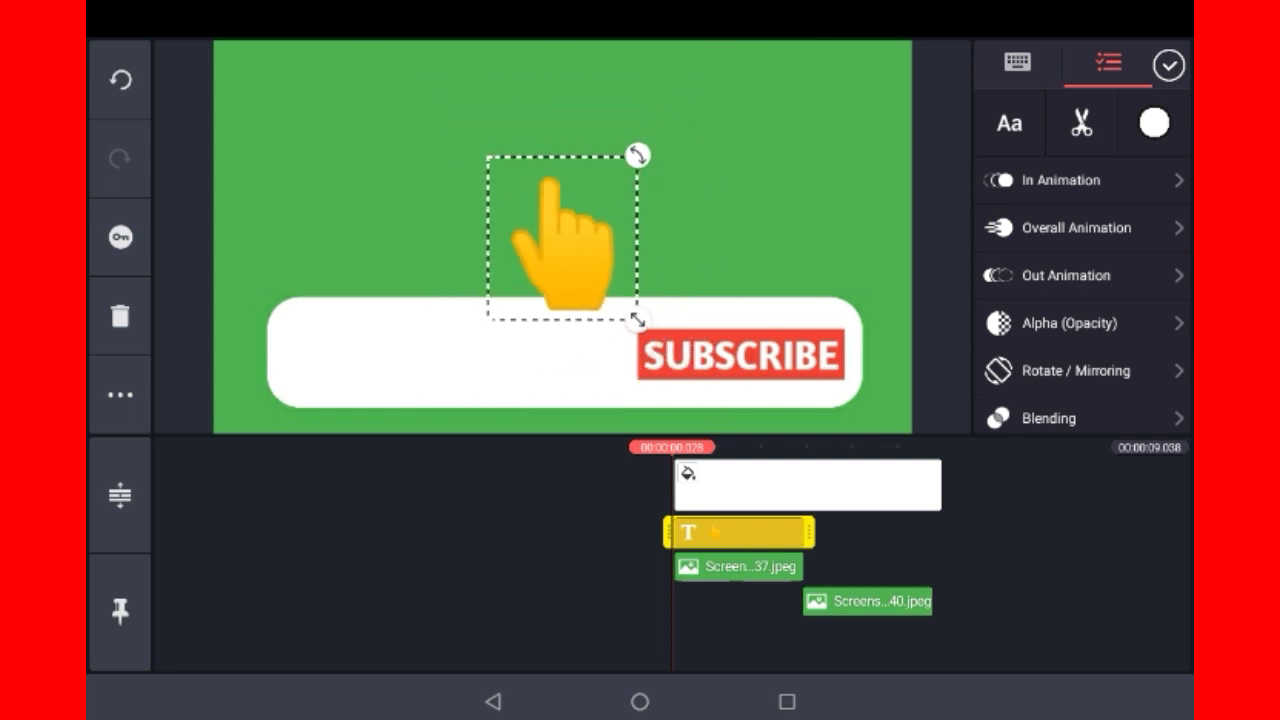
pyautogui.click(1081, 227)
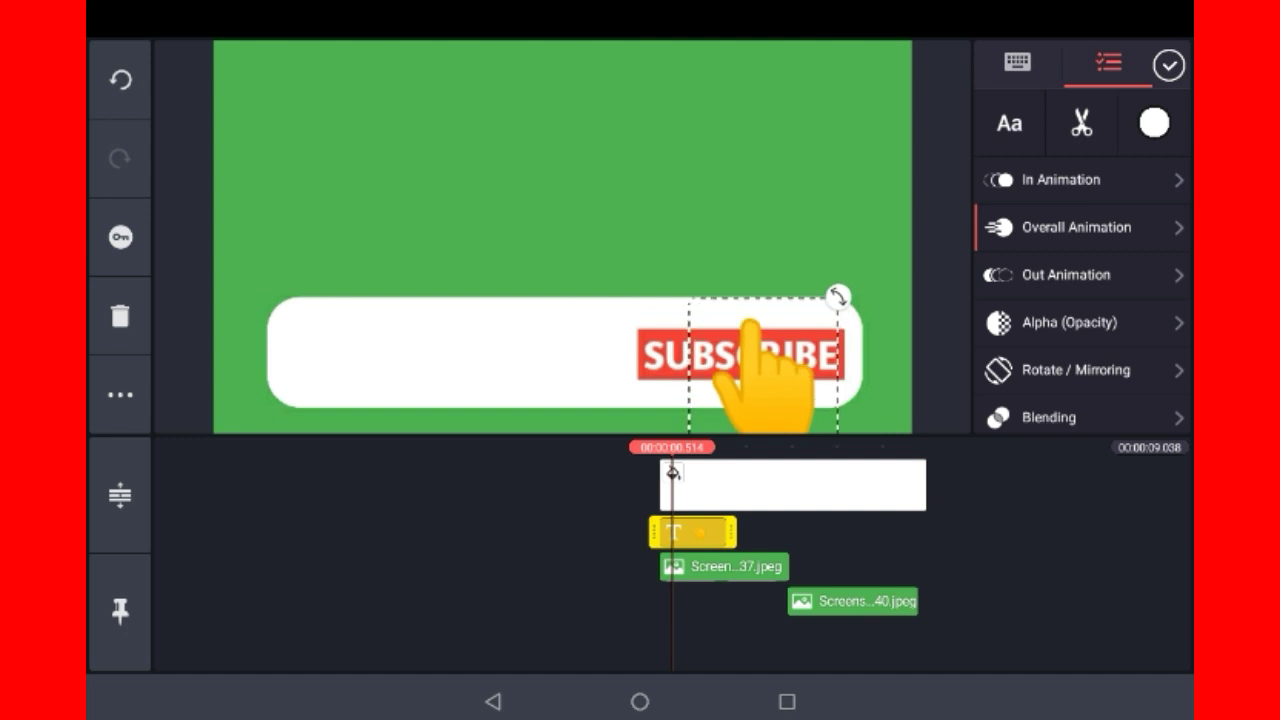
# Trim the SUBSCRIBE image clip to end at the playhead, then preview the hand tap
pyautogui.click(1166, 64)
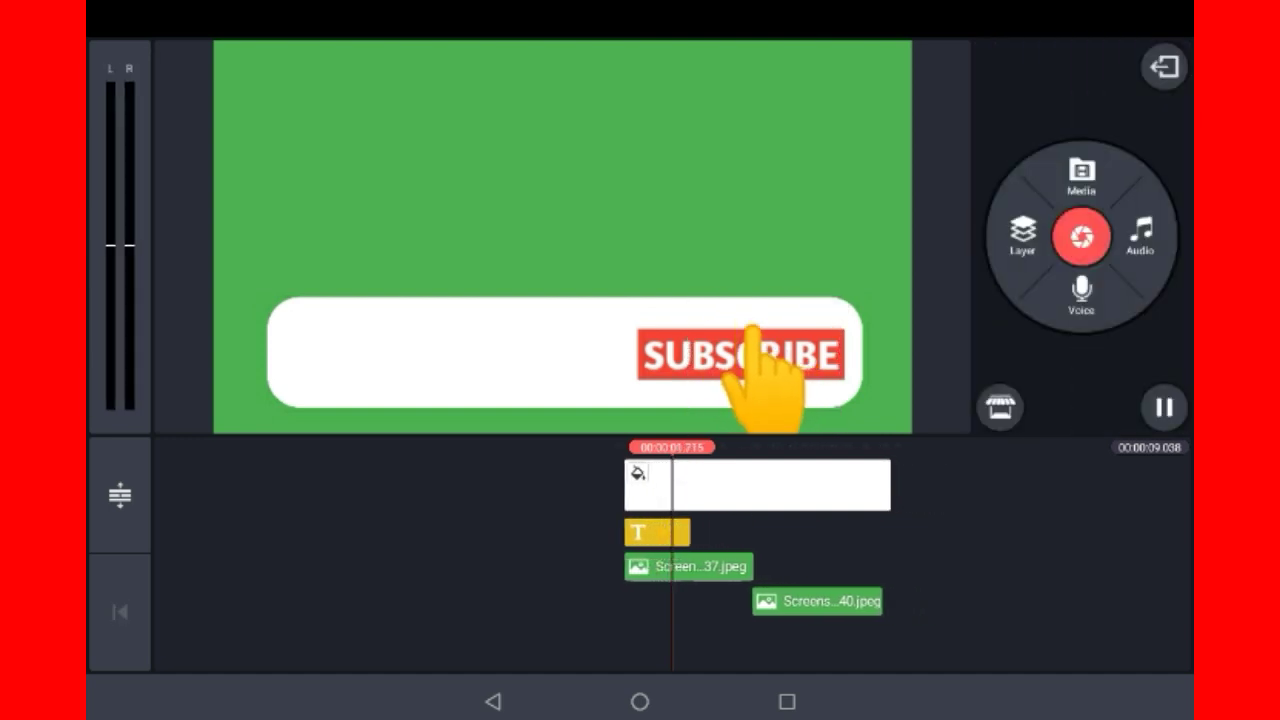
pyautogui.click(1163, 407)
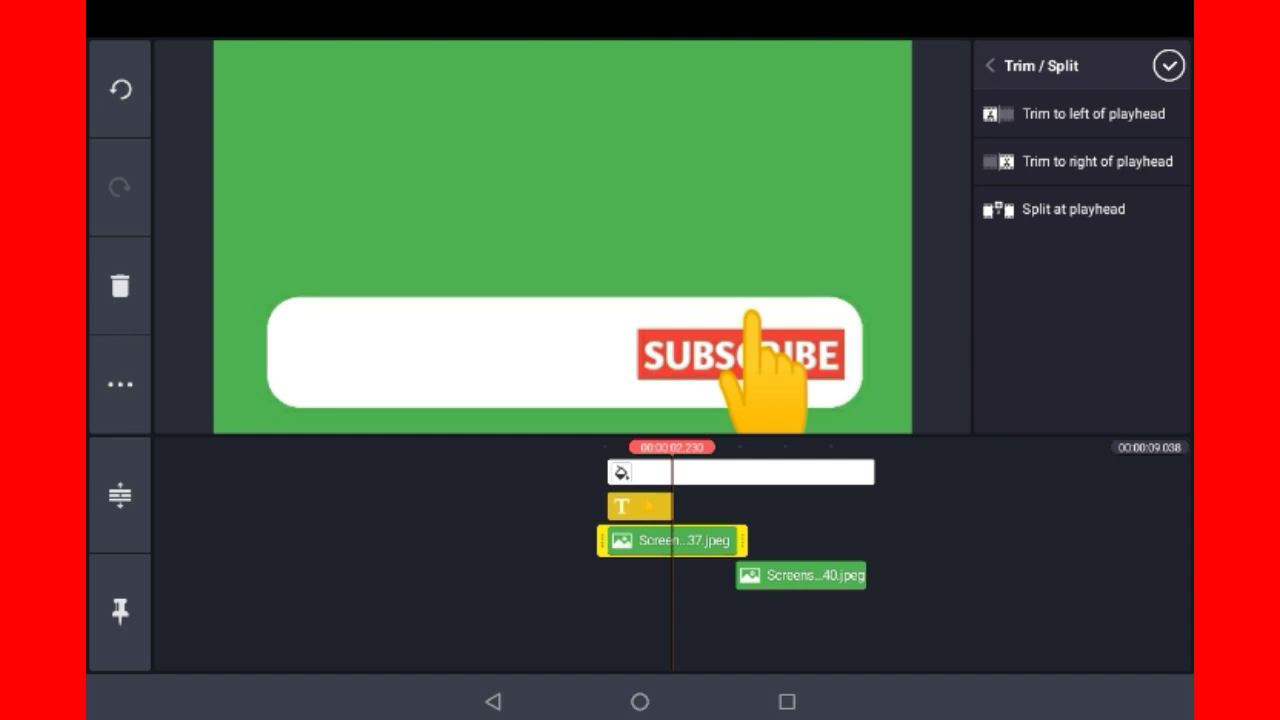
pyautogui.click(1167, 65)
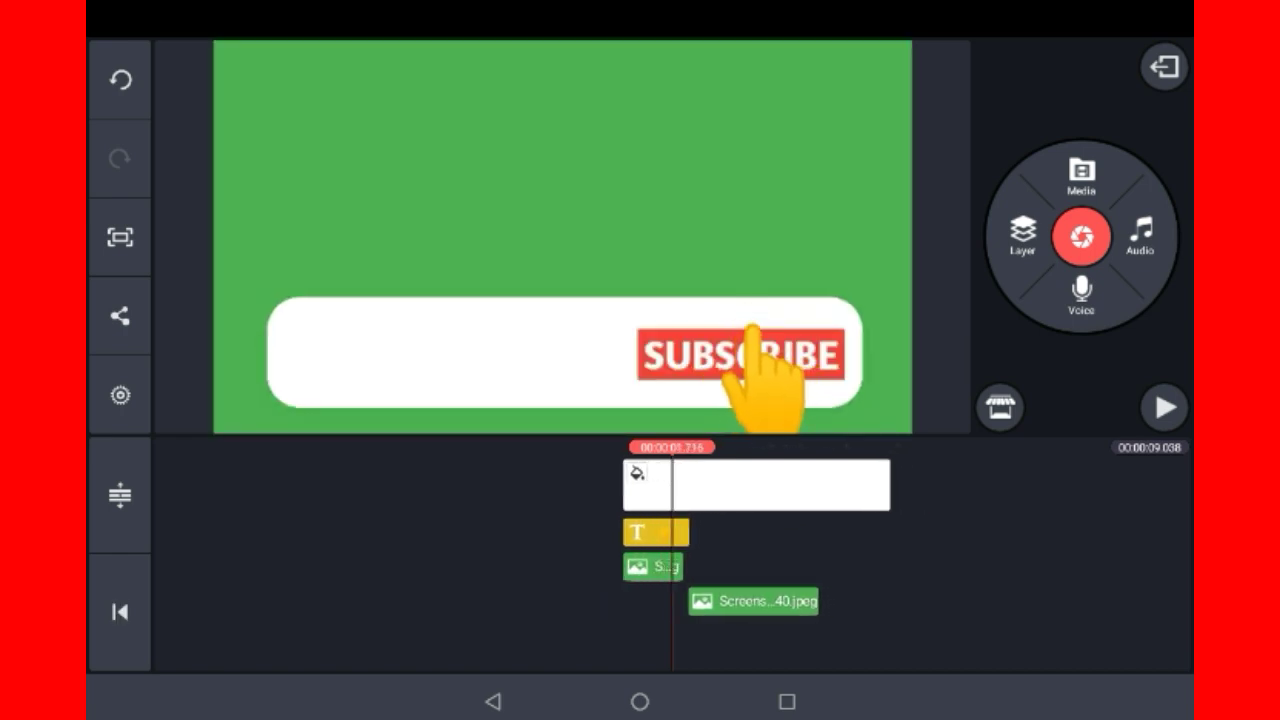
pyautogui.click(1163, 406)
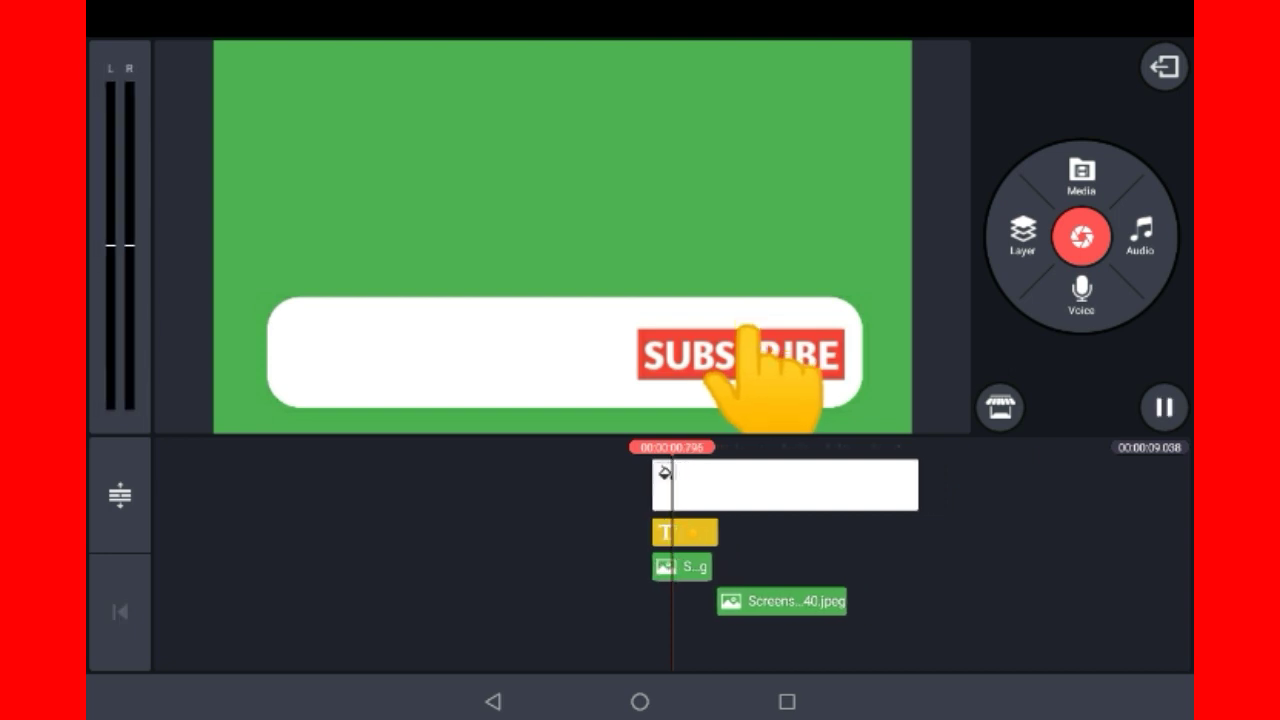
# Add a second hand-emoji text layer over SUBSCRIBED with a Squishing overall animation
pyautogui.click(1022, 237)
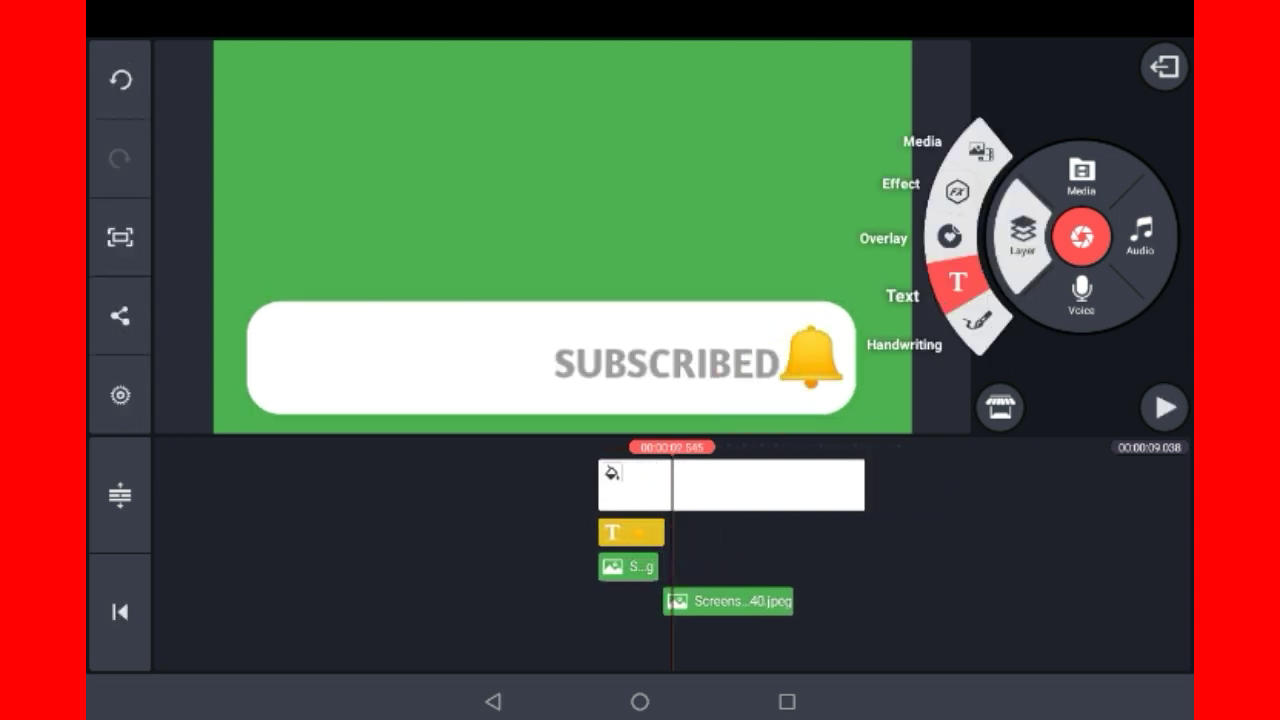
pyautogui.click(957, 283)
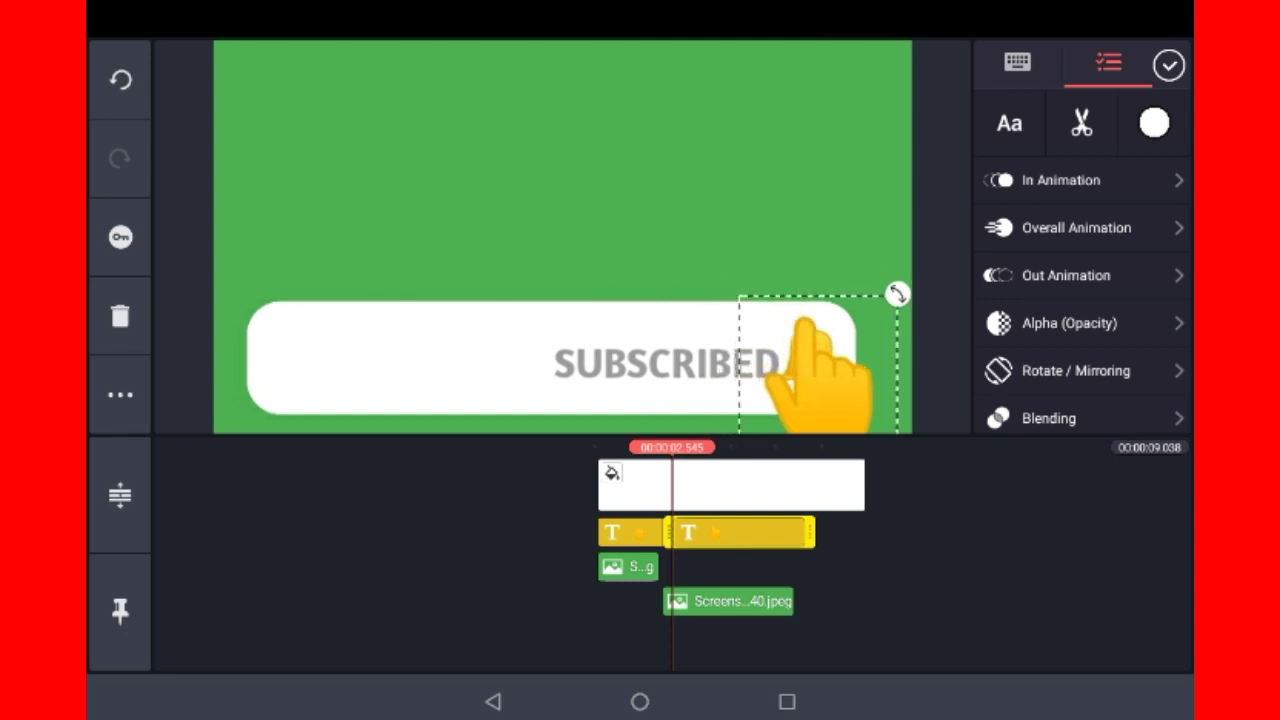
pyautogui.click(1078, 227)
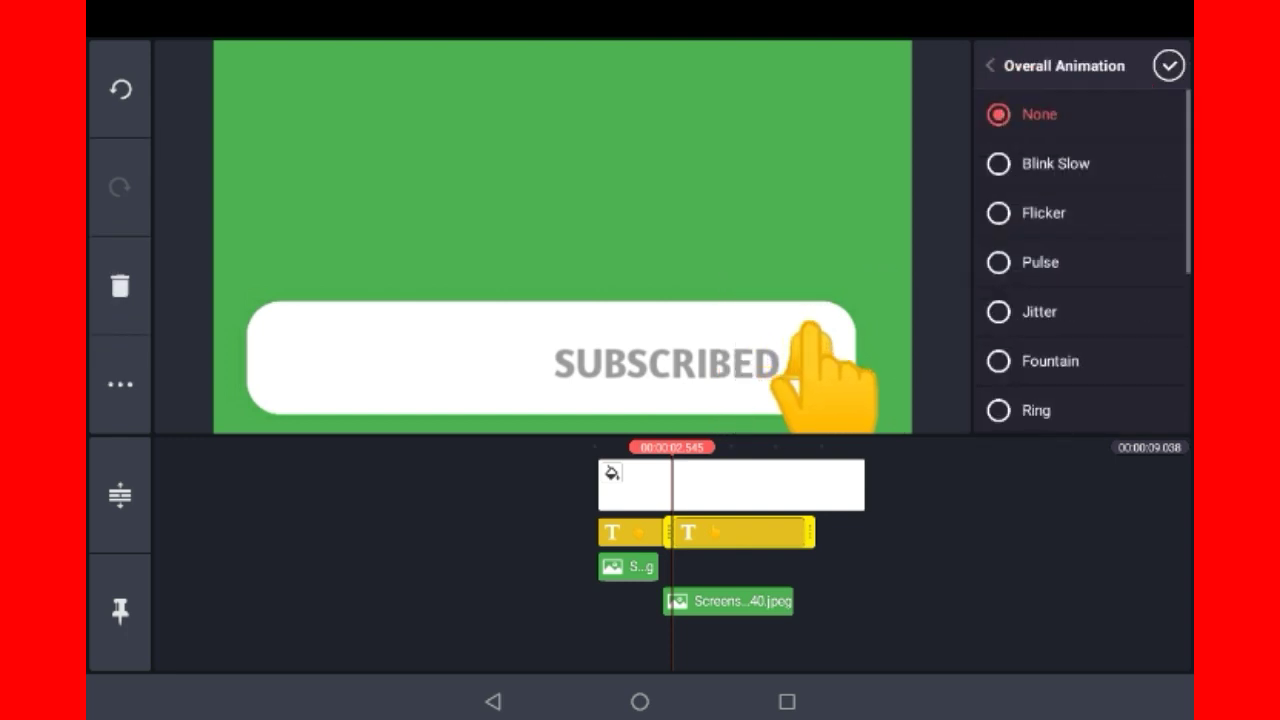
pyautogui.scroll(-3)
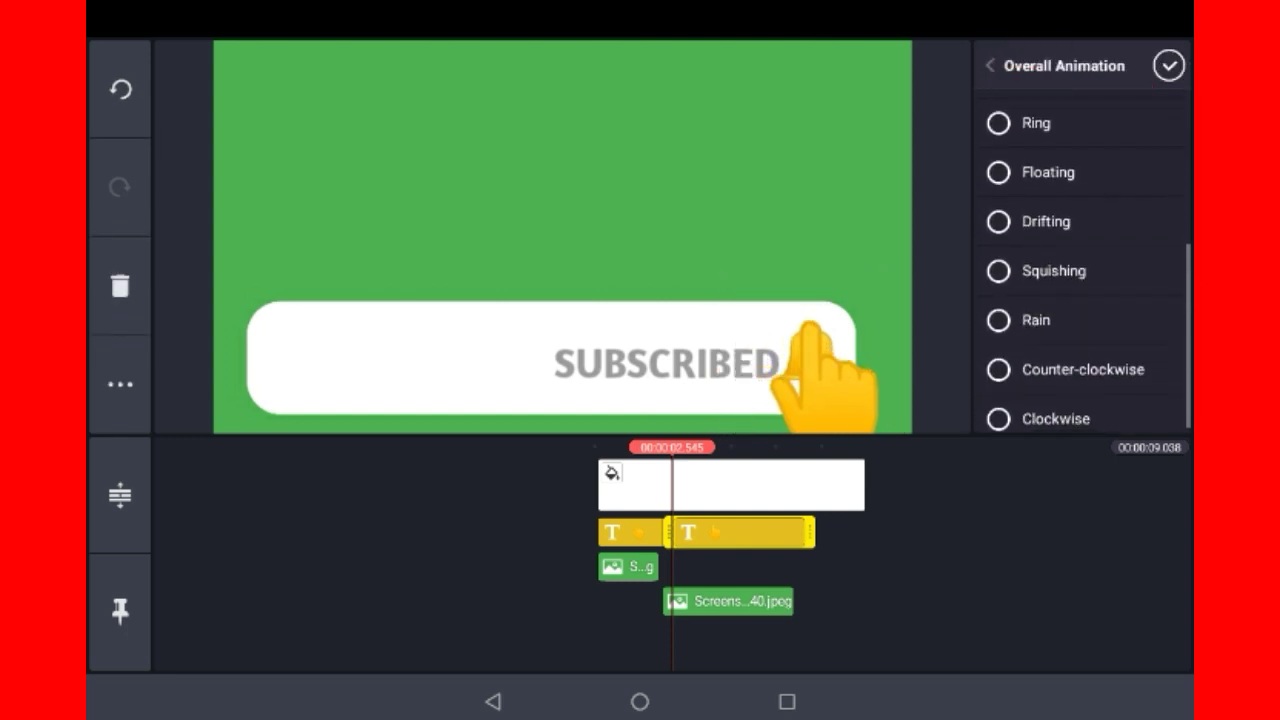
pyautogui.click(998, 271)
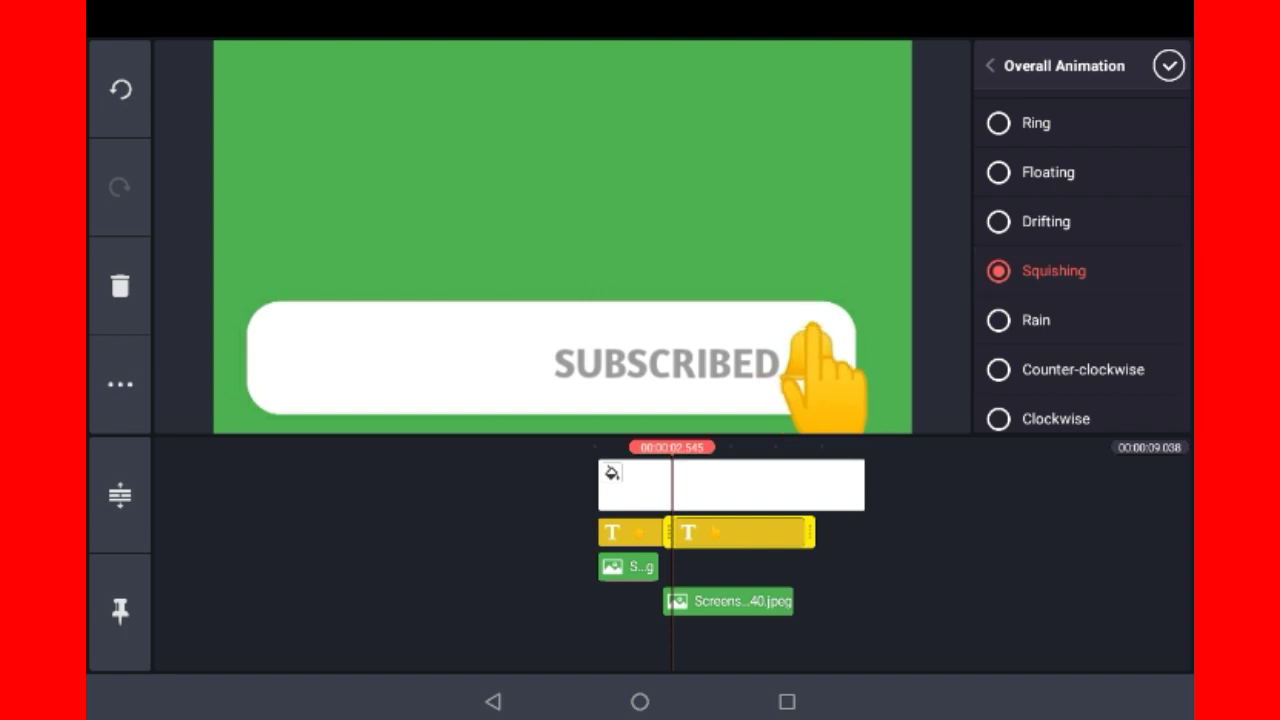
pyautogui.click(1167, 65)
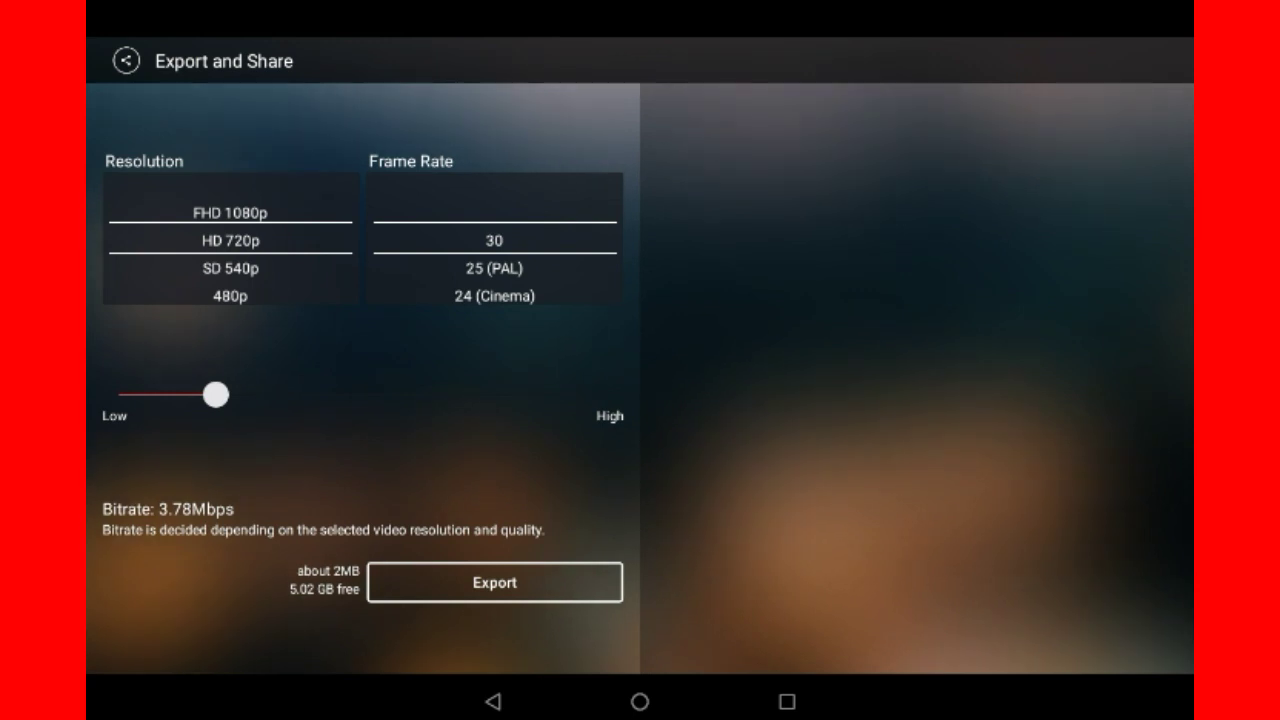
# Export the video, keeping the default resolution and frame rate
pyautogui.click(494, 582)
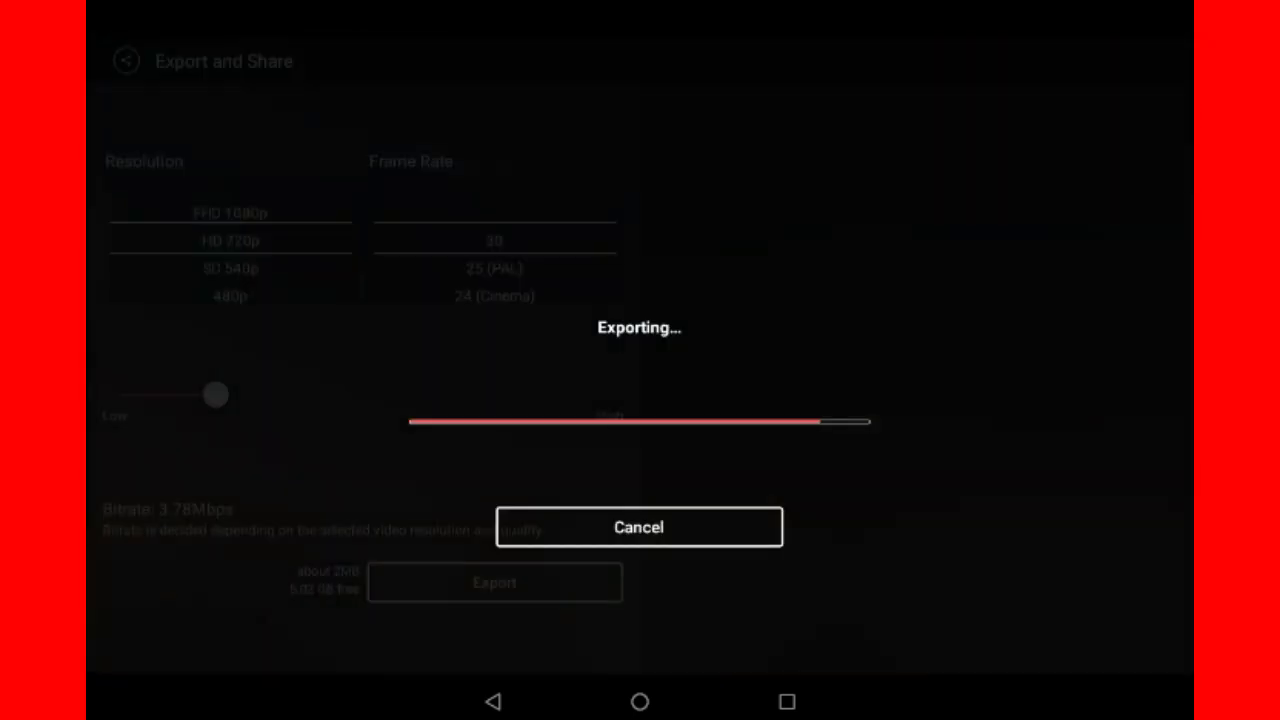